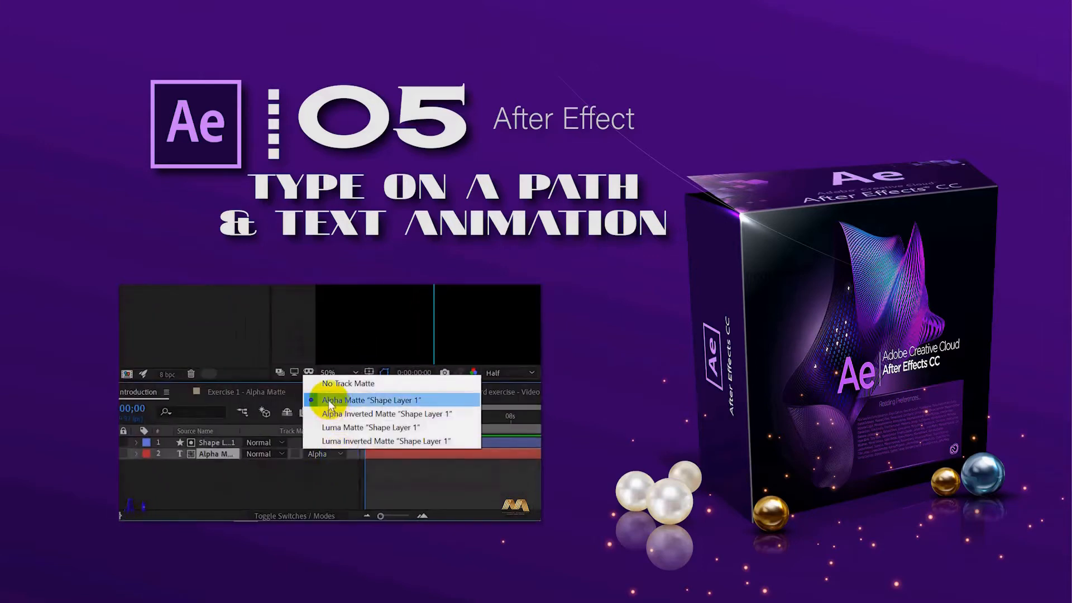
- Add a new text layer and enter 'After Effect' with the Horizontal Type tool
click(367, 400)
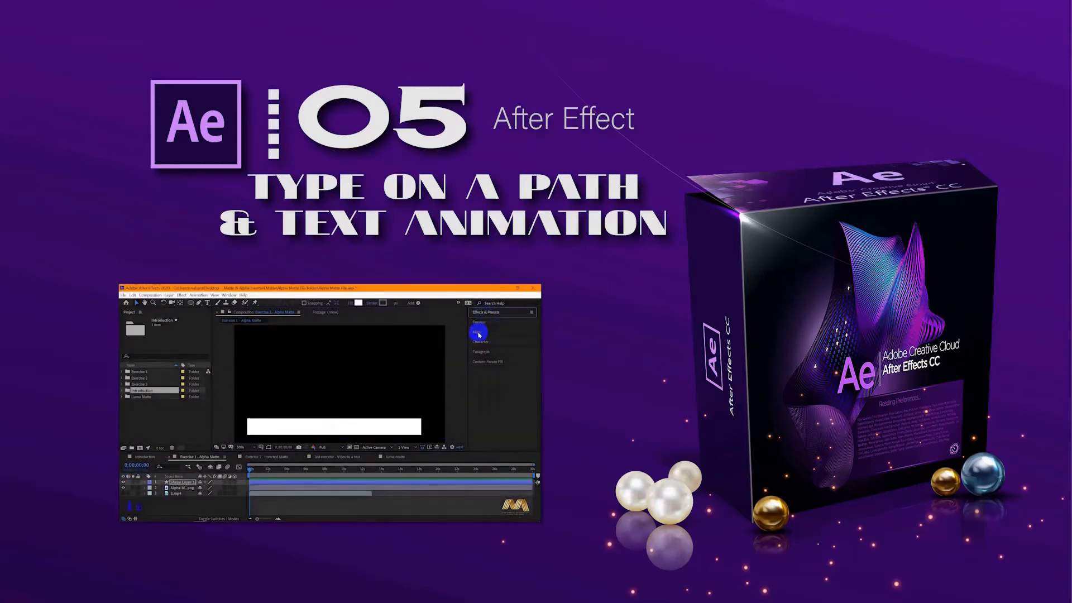
click(235, 487)
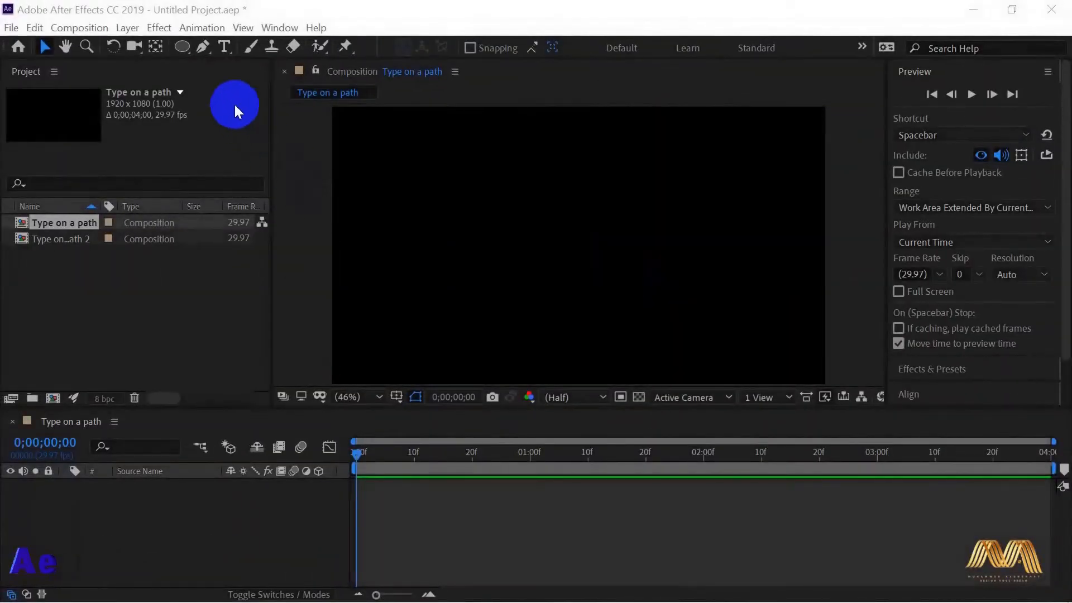
click(225, 47)
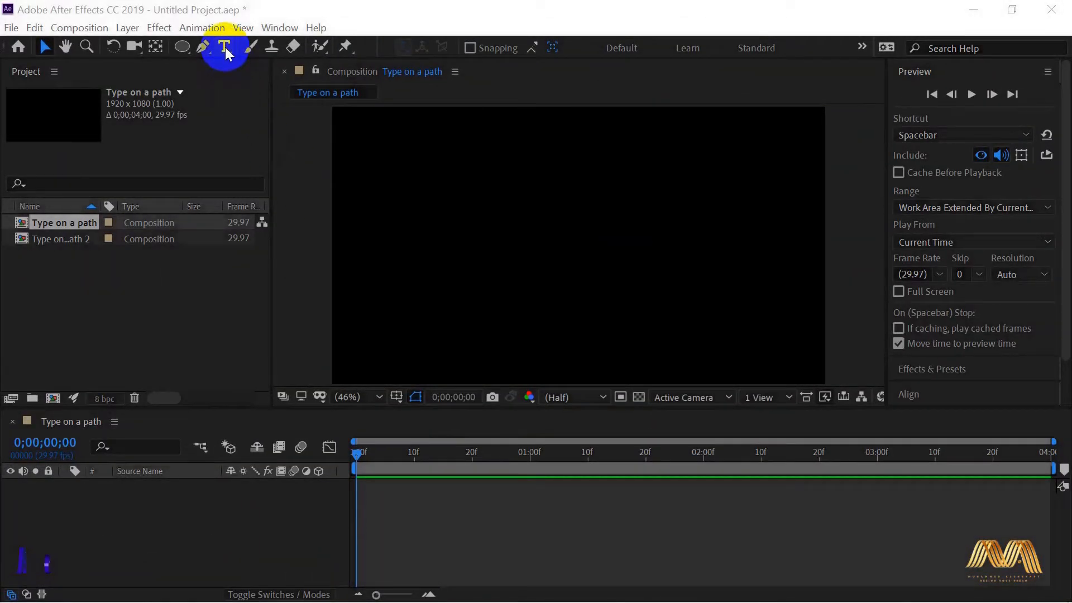
click(126, 27)
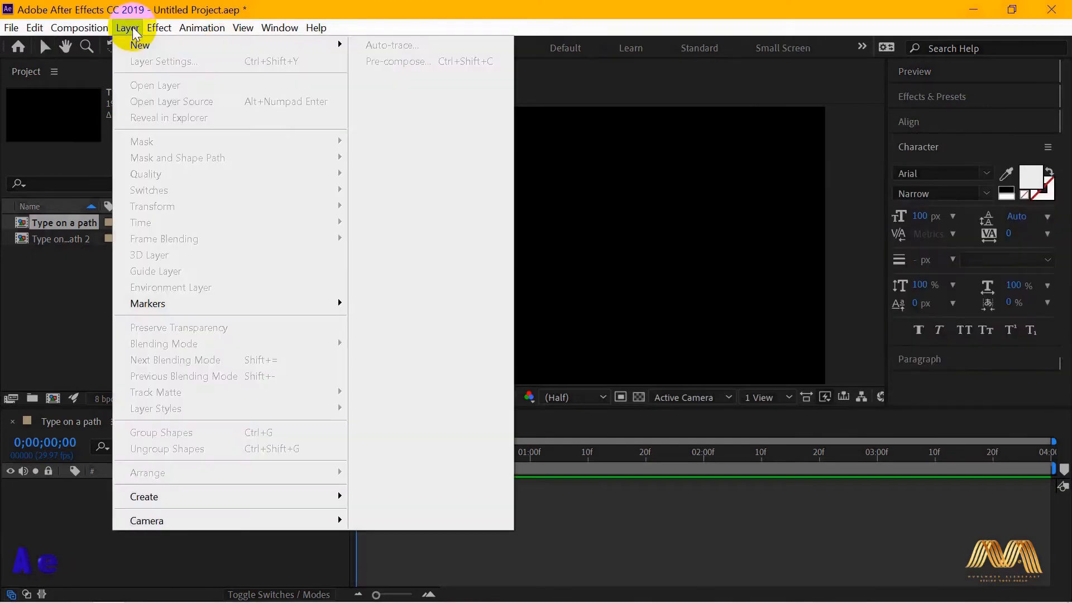
mouse_move(140, 44)
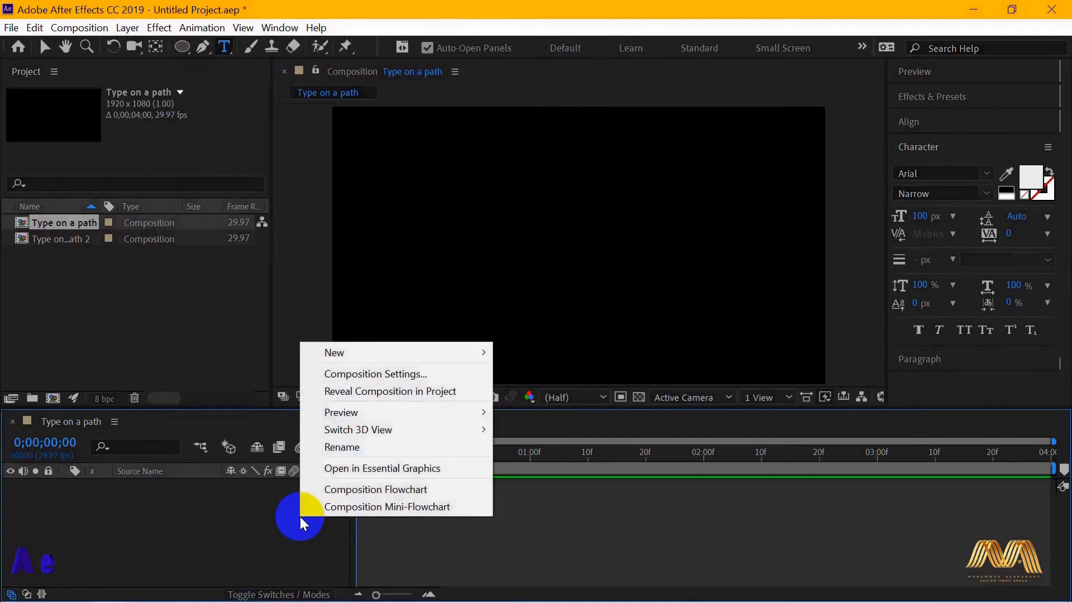
mouse_move(334, 352)
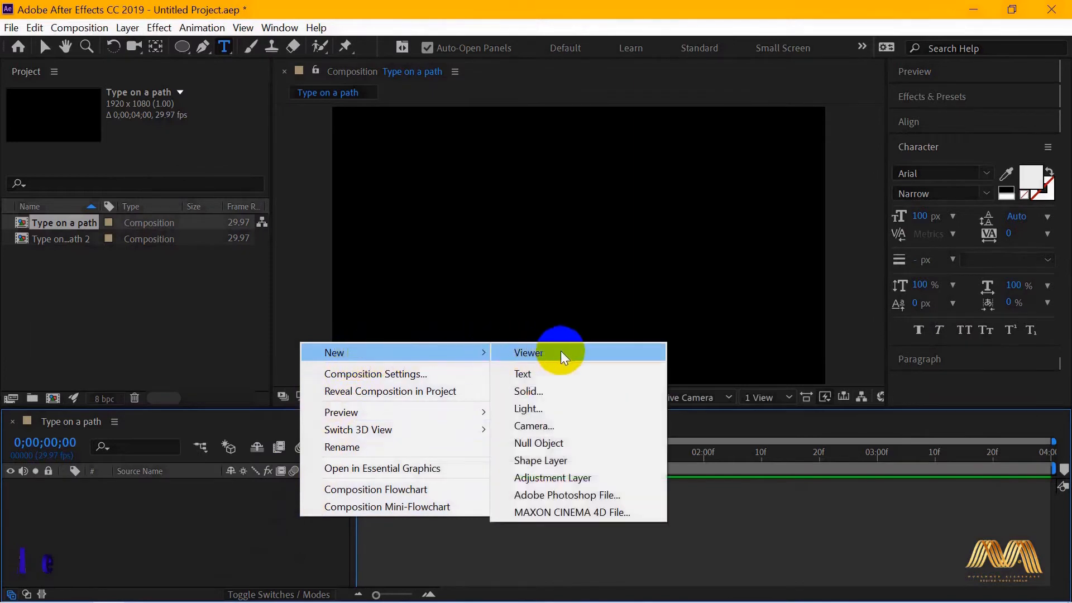
click(522, 374)
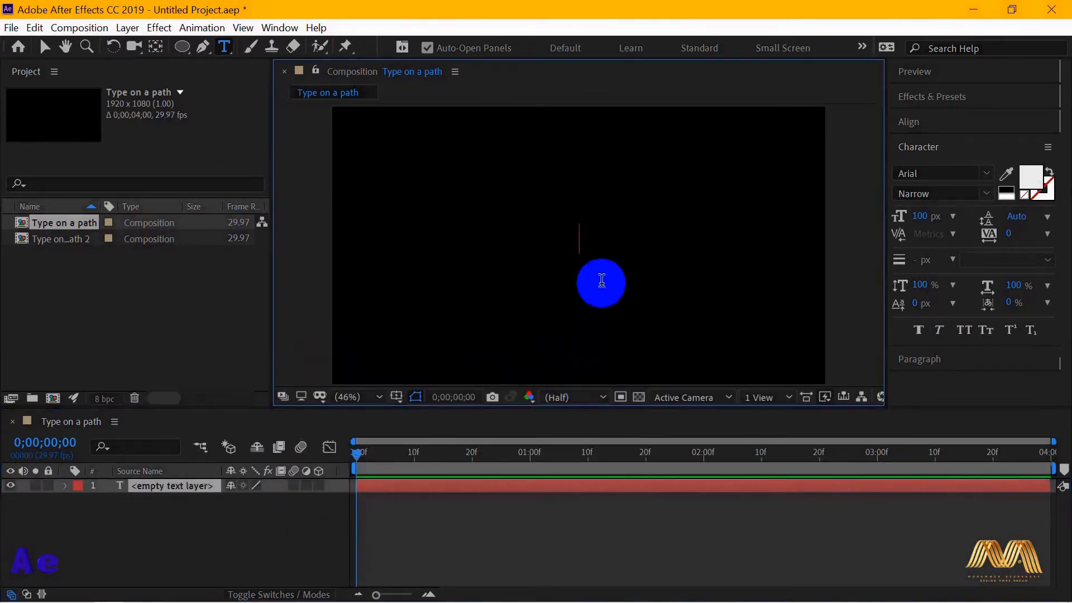
text(After Effect)
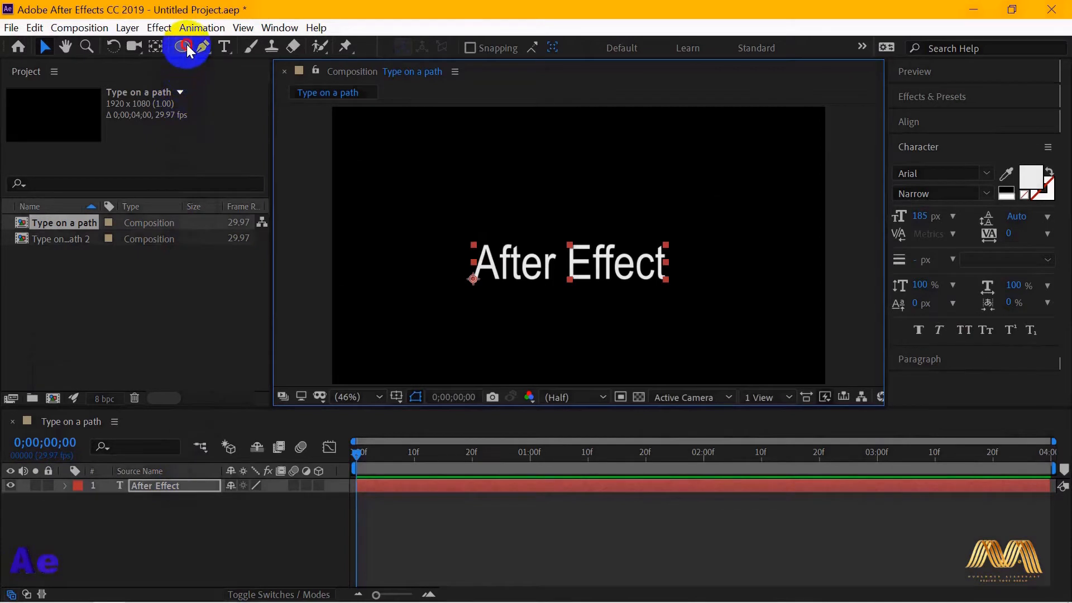
- Draw an elliptical mask around the After Effect text with the Ellipse tool
click(184, 47)
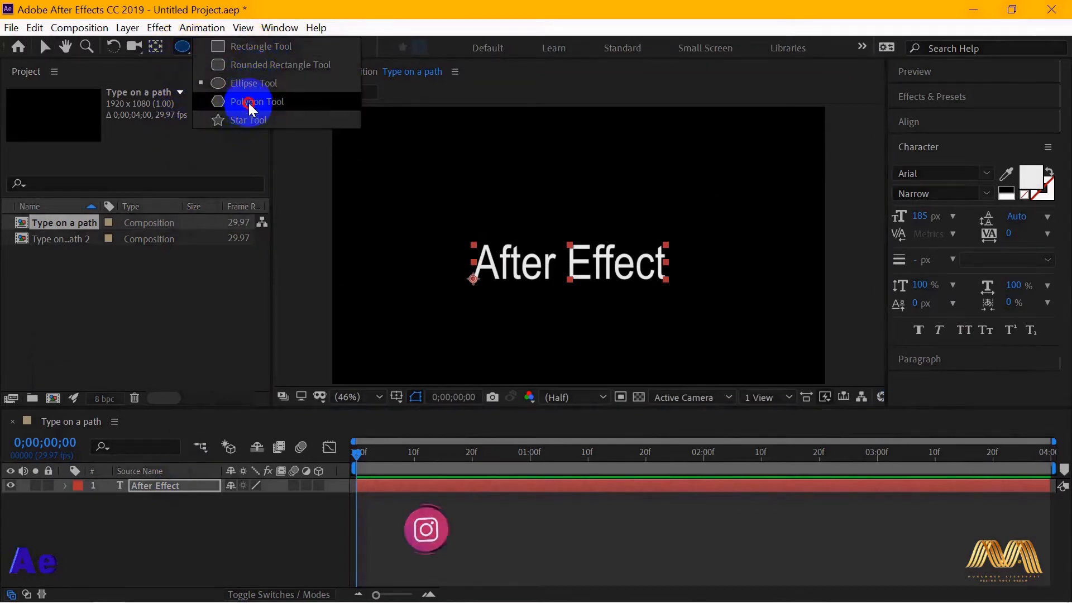
click(255, 82)
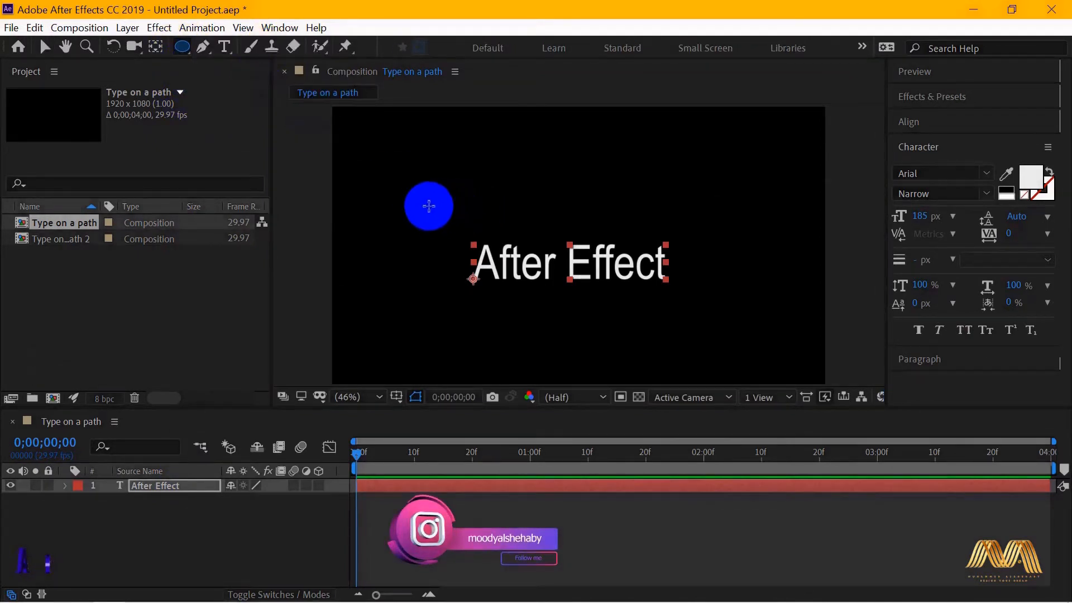
drag(429, 206, 722, 359)
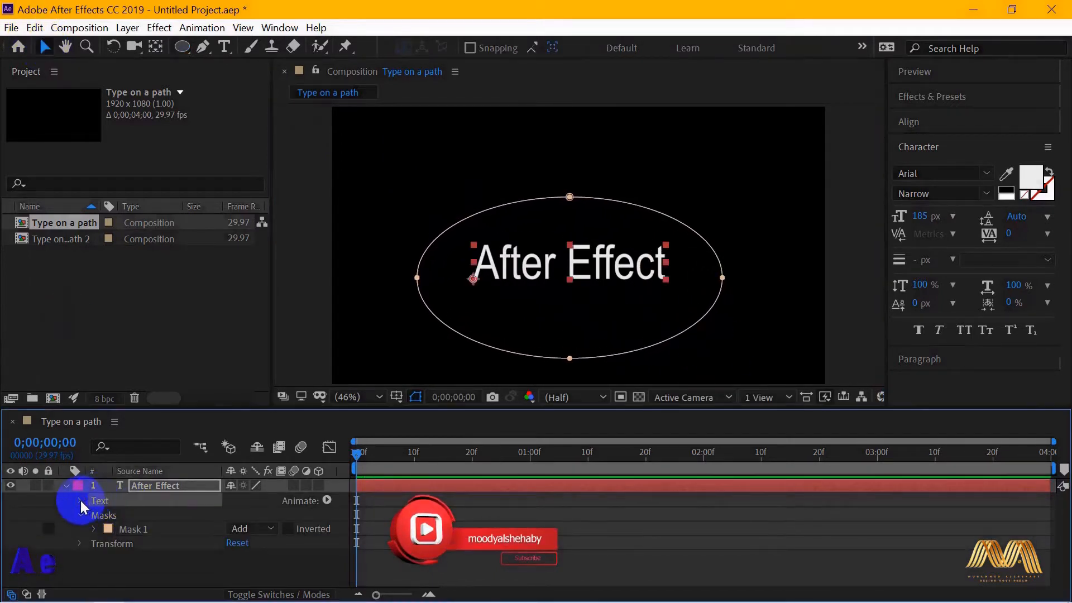
- Set the text layer's Path Options so the text follows Mask 1
click(67, 486)
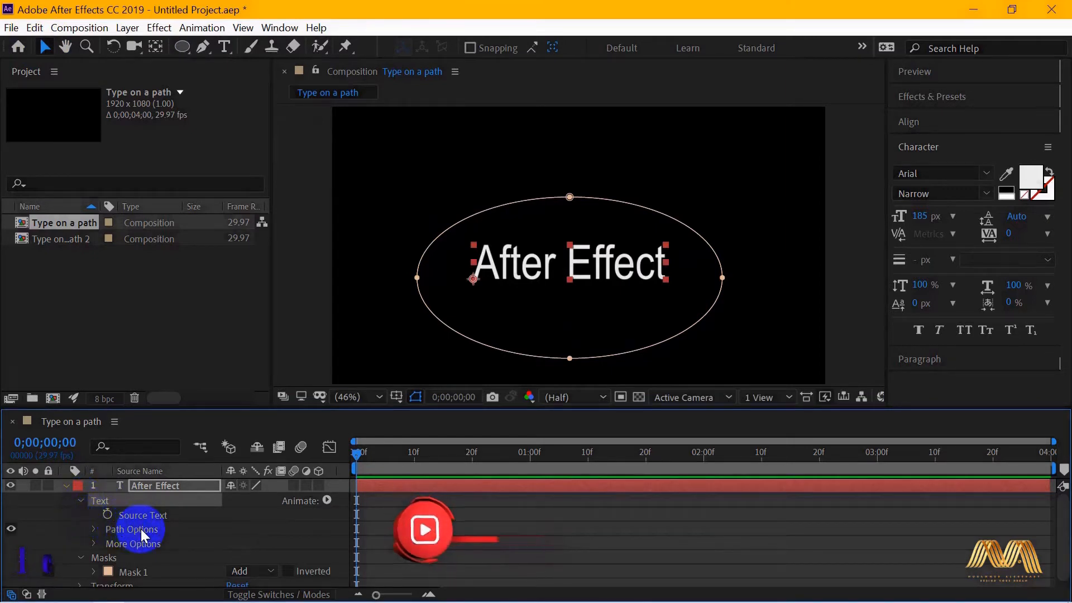
click(94, 530)
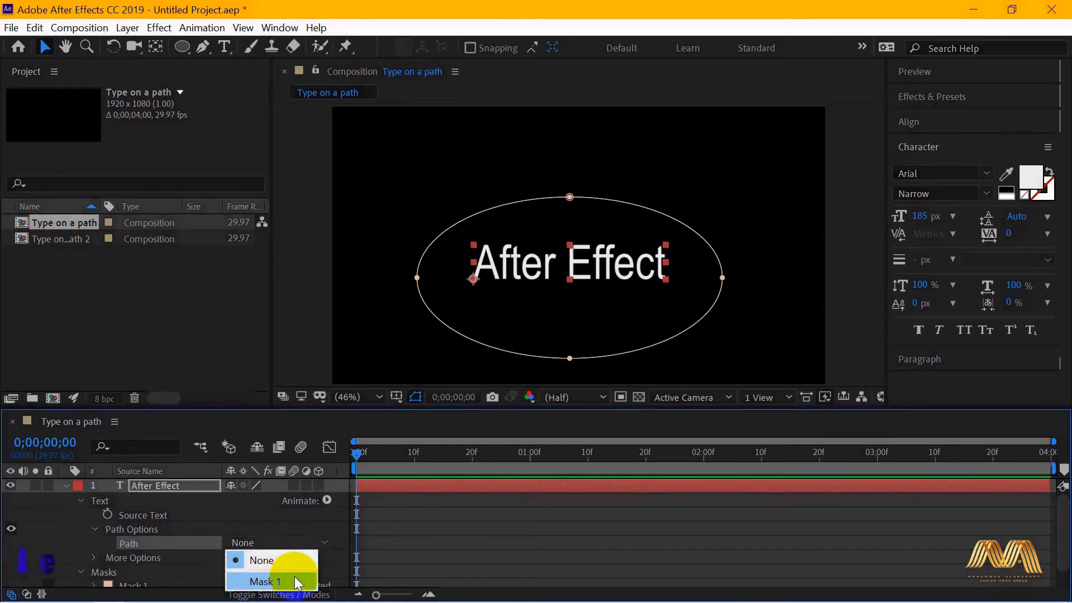
click(266, 581)
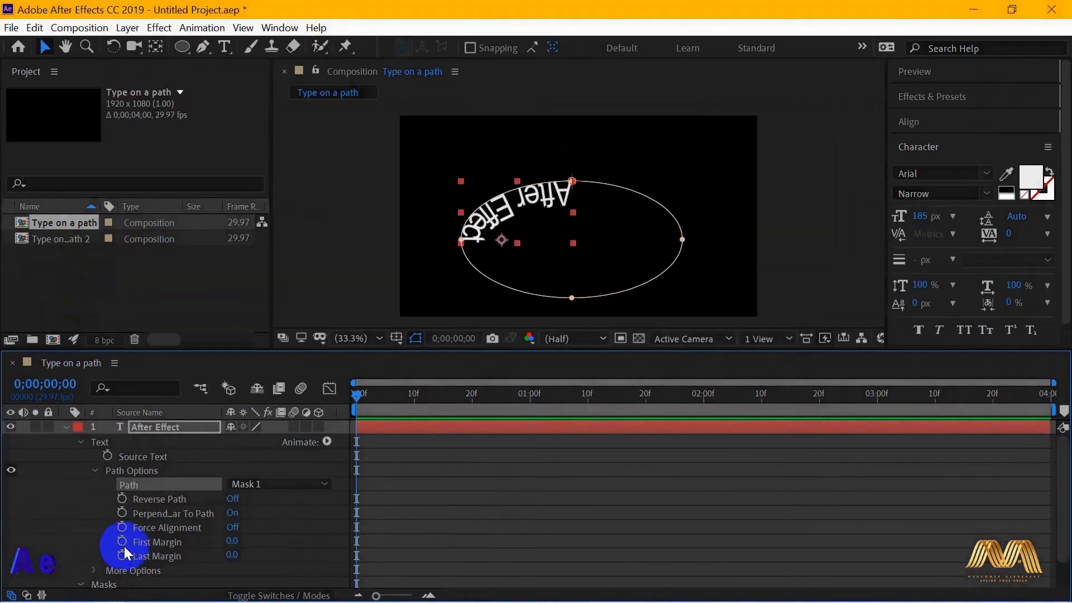
- Keyframe First Margin from its start value to -1828 at about 1;20
click(121, 541)
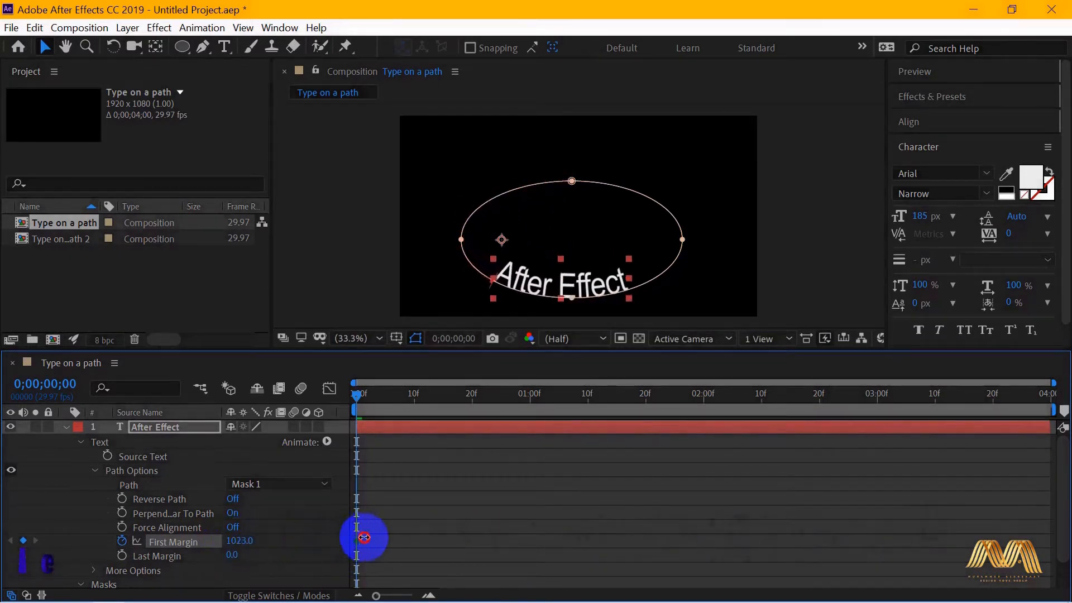
drag(363, 536, 410, 533)
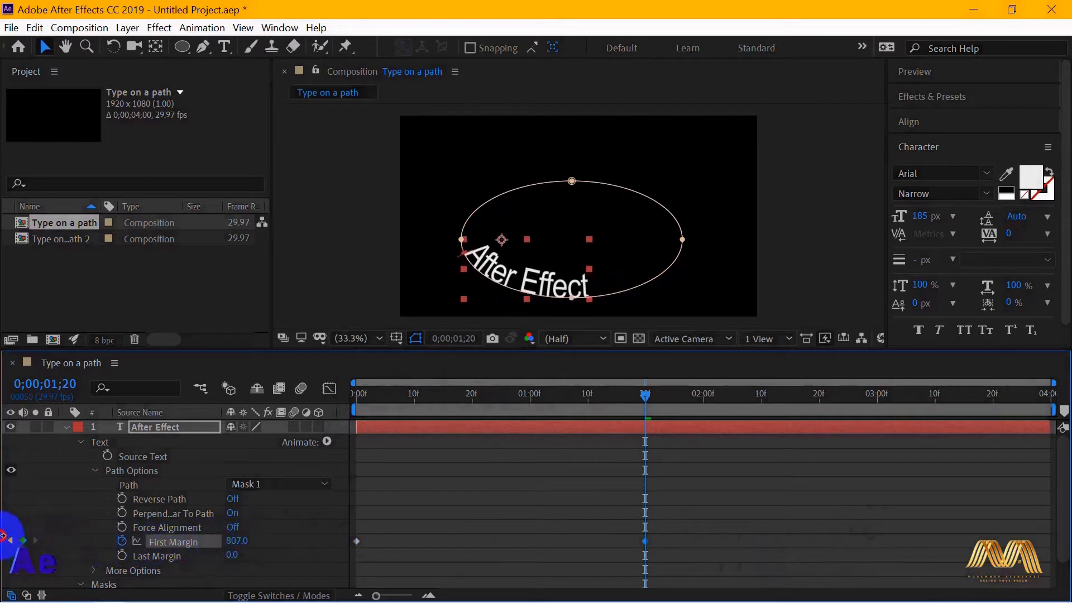
drag(261, 541, 239, 541)
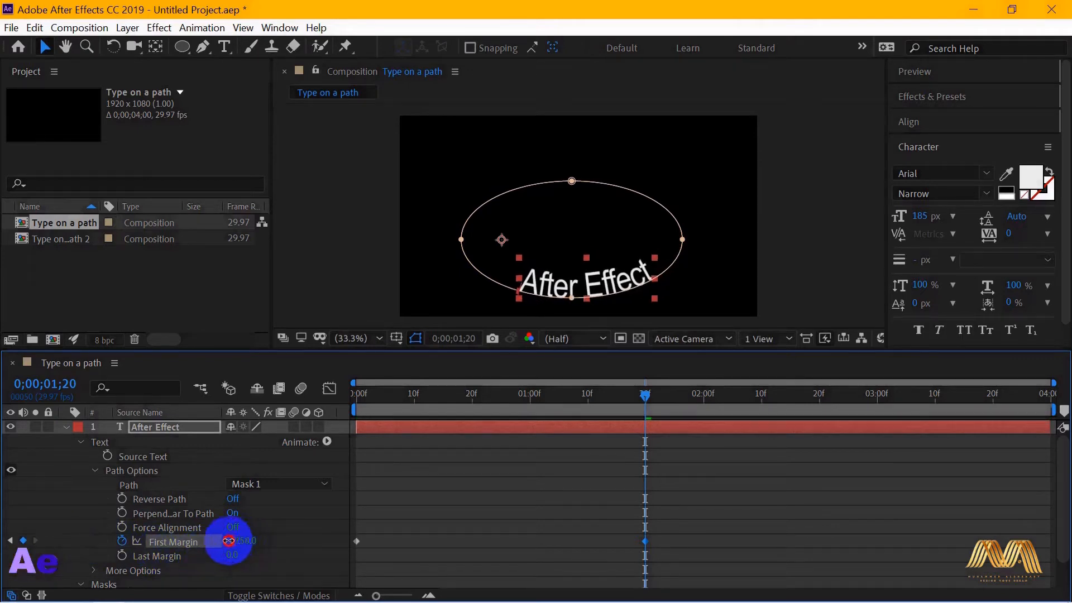
drag(239, 540, 171, 541)
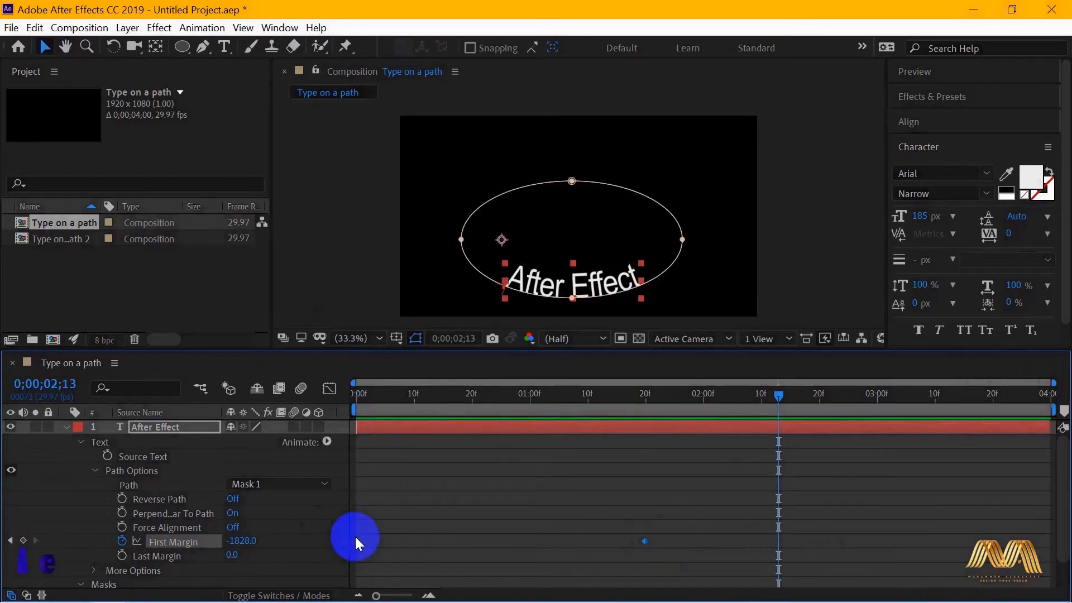
- Apply Easy Ease to the First Margin keyframes, enable motion blur, and lengthen the final easing in the Graph Editor
right_click(357, 539)
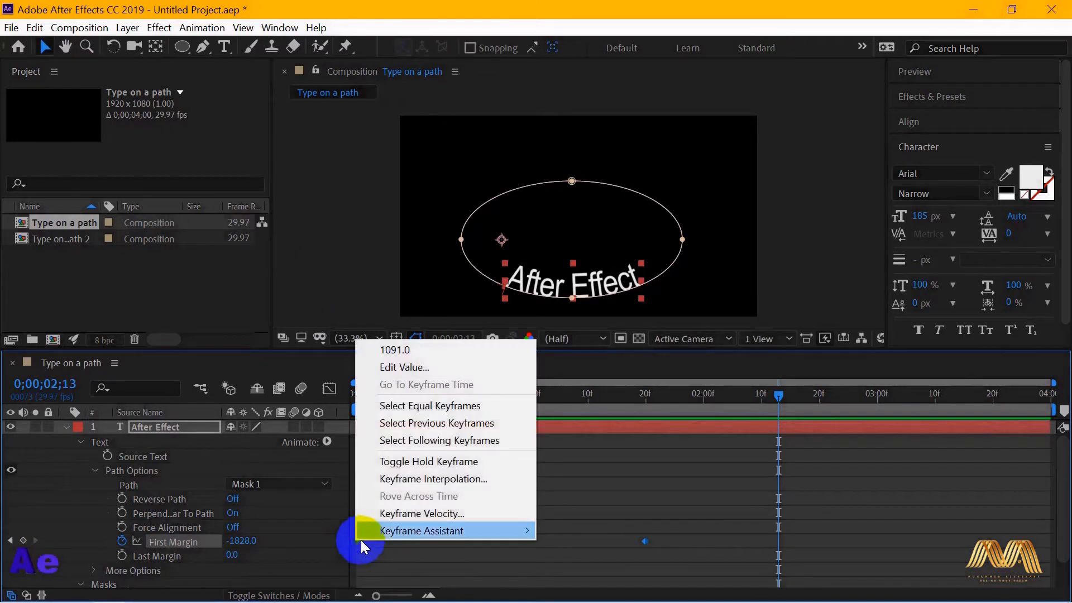
click(421, 531)
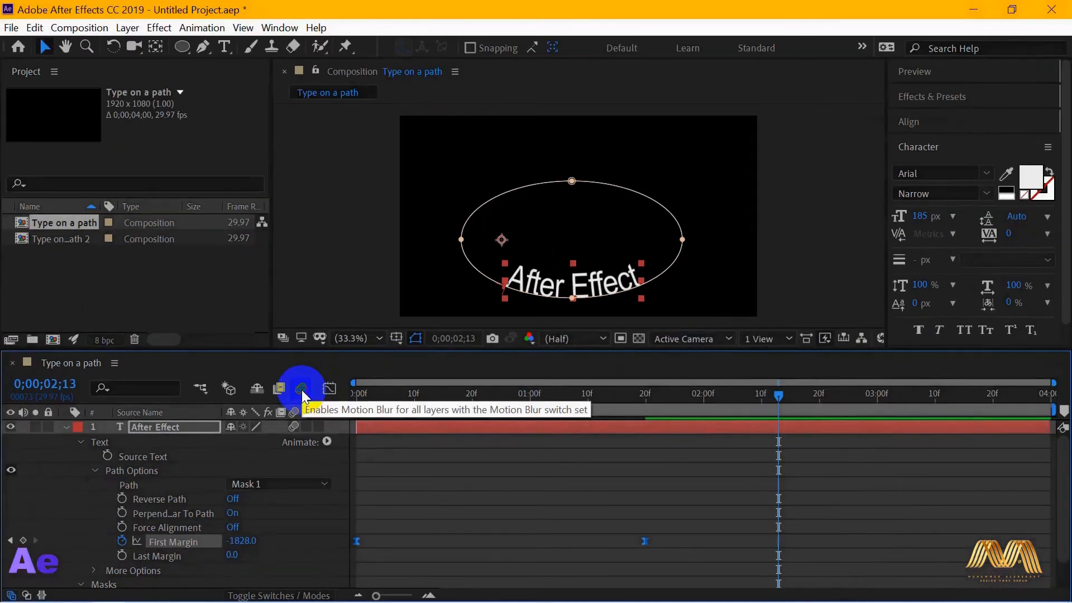
click(328, 389)
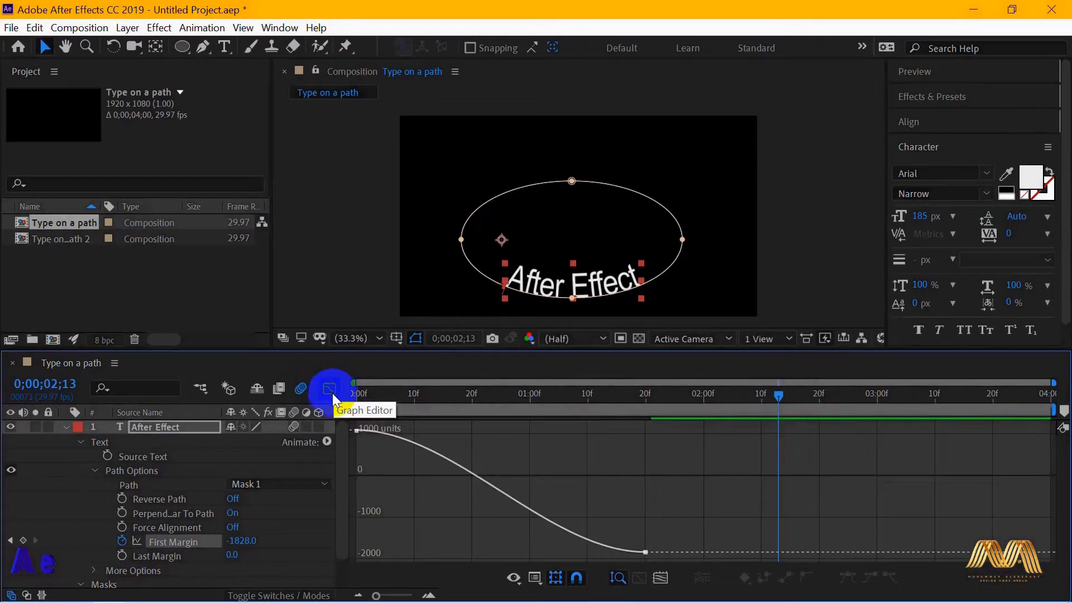
click(549, 553)
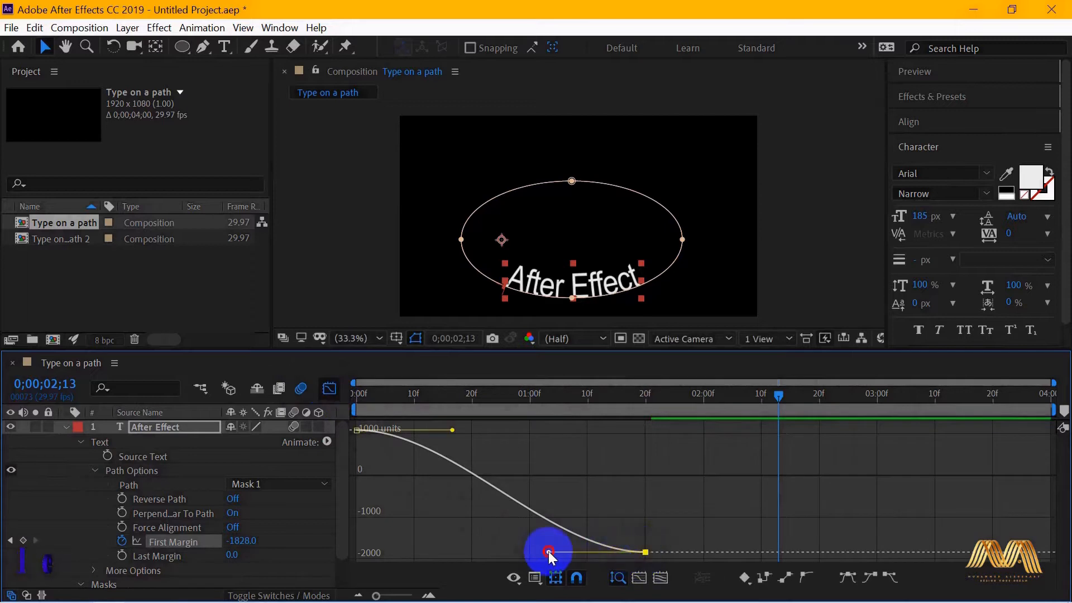
drag(550, 554, 492, 431)
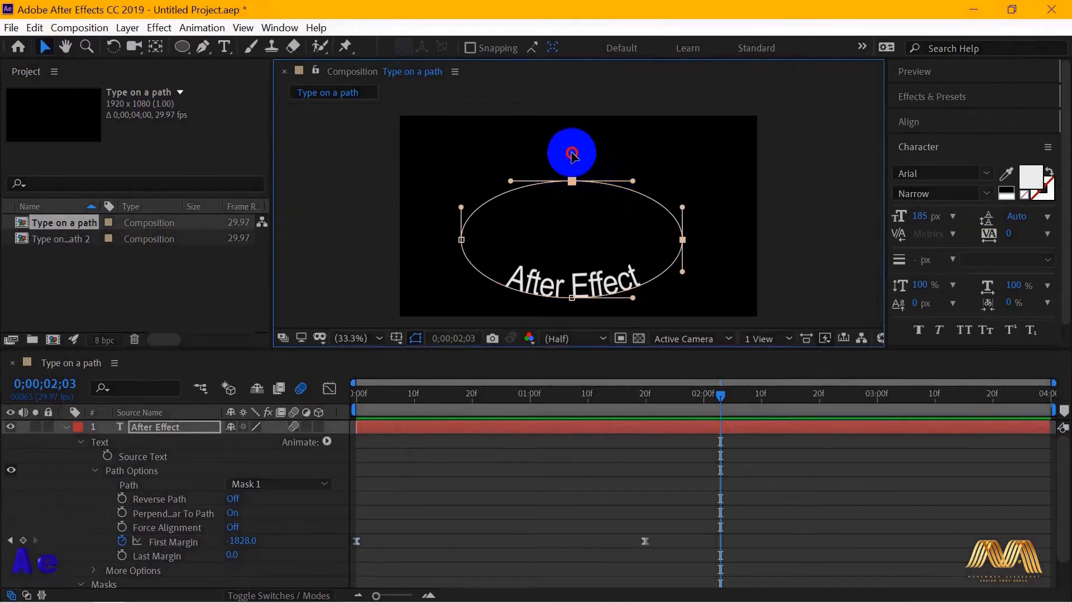
- Reshape the ellipse mask into a tall rounded shape by dragging its points
drag(571, 151, 461, 232)
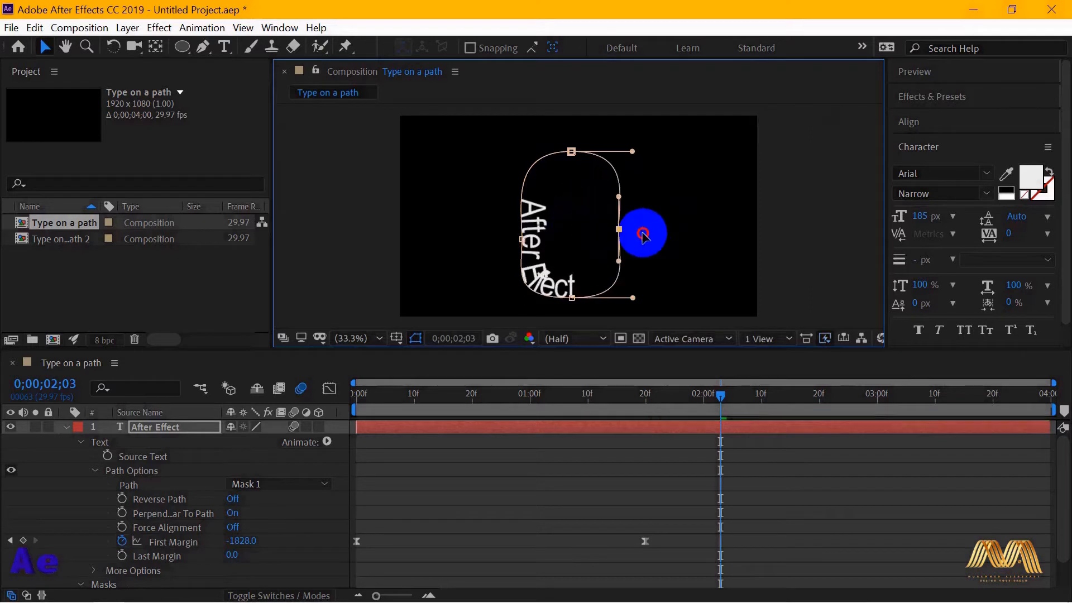
drag(643, 233, 571, 152)
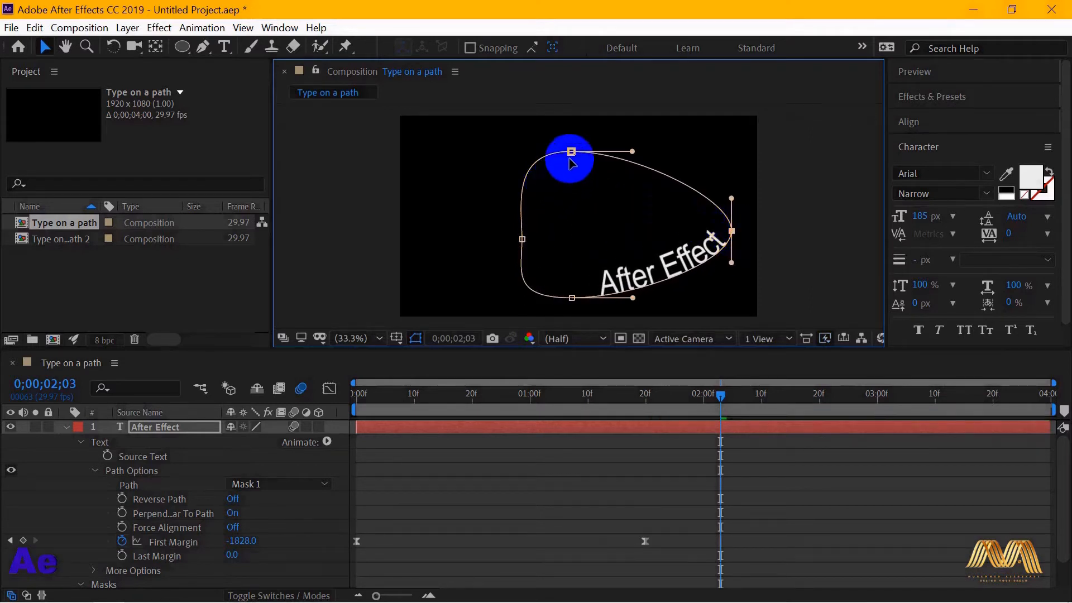
drag(570, 150, 576, 196)
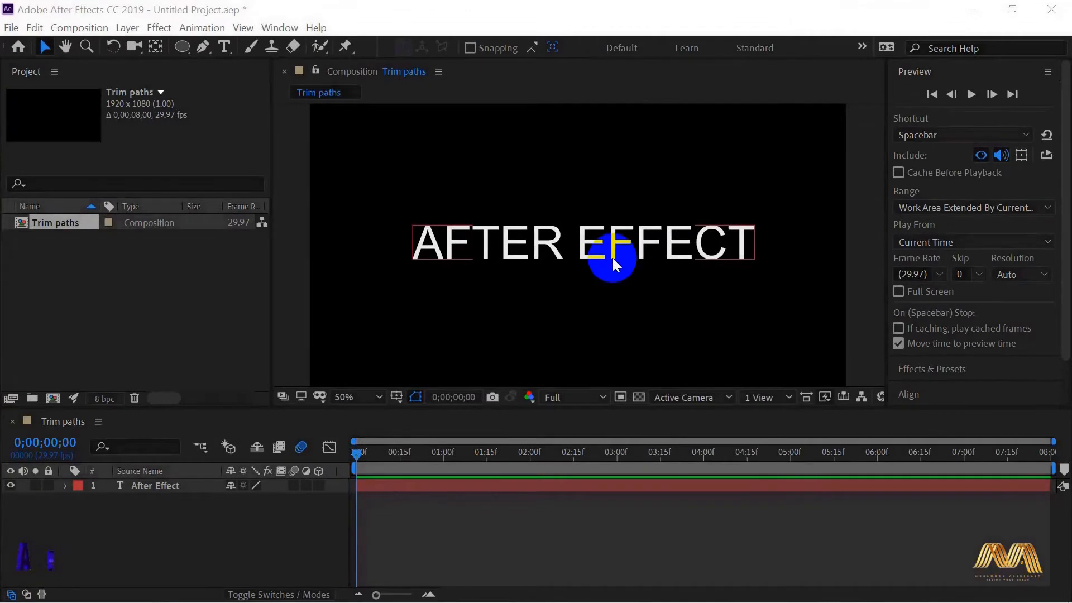
- Convert the AFTER EFFECT text into shape outlines and expand the new layer's Contents
click(154, 486)
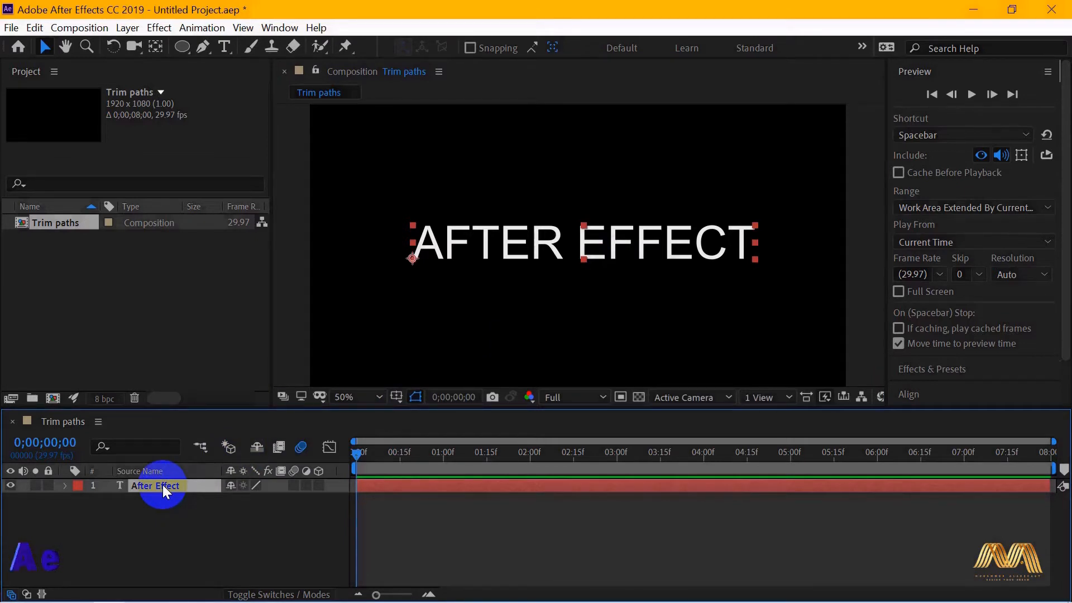
right_click(164, 486)
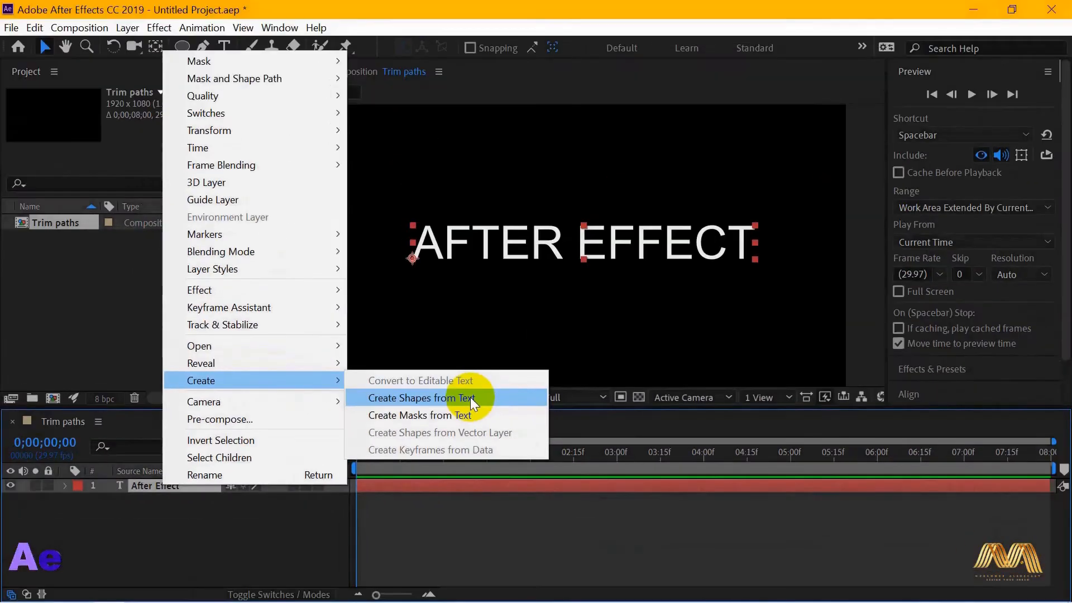
click(421, 398)
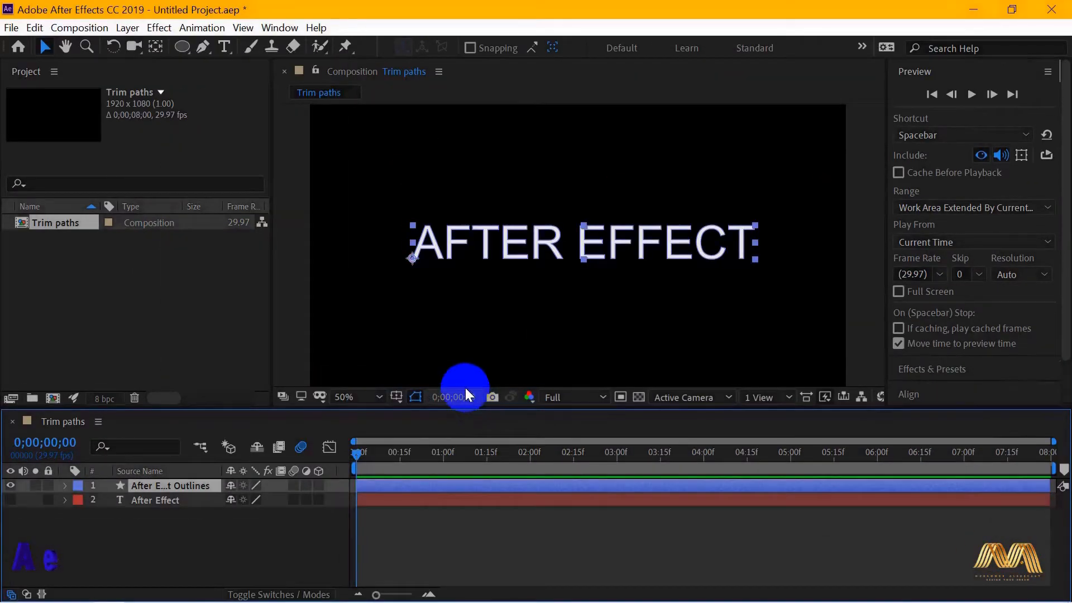
click(171, 486)
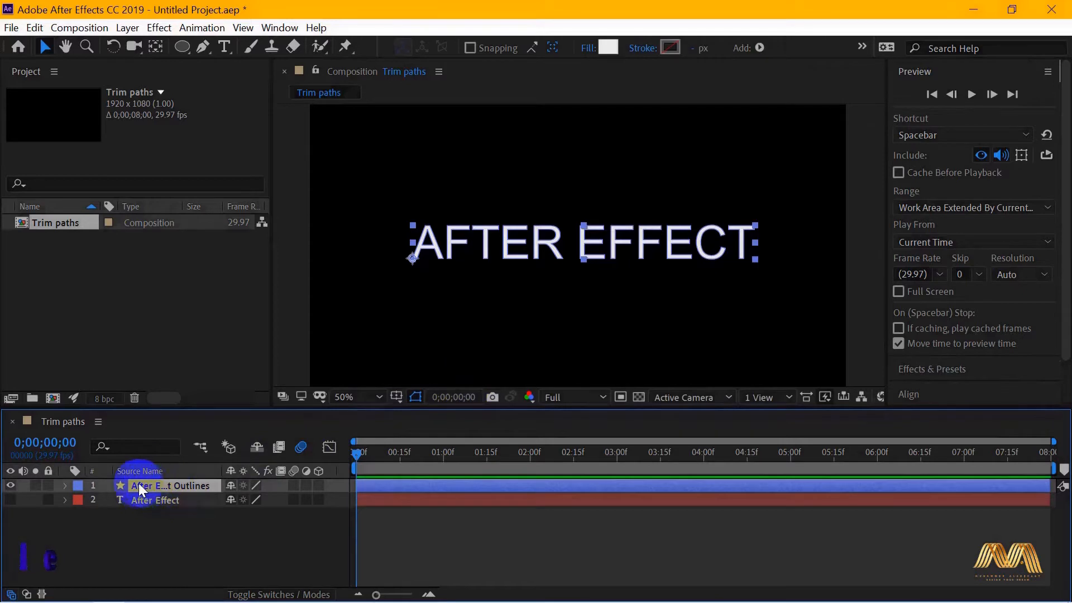
click(65, 486)
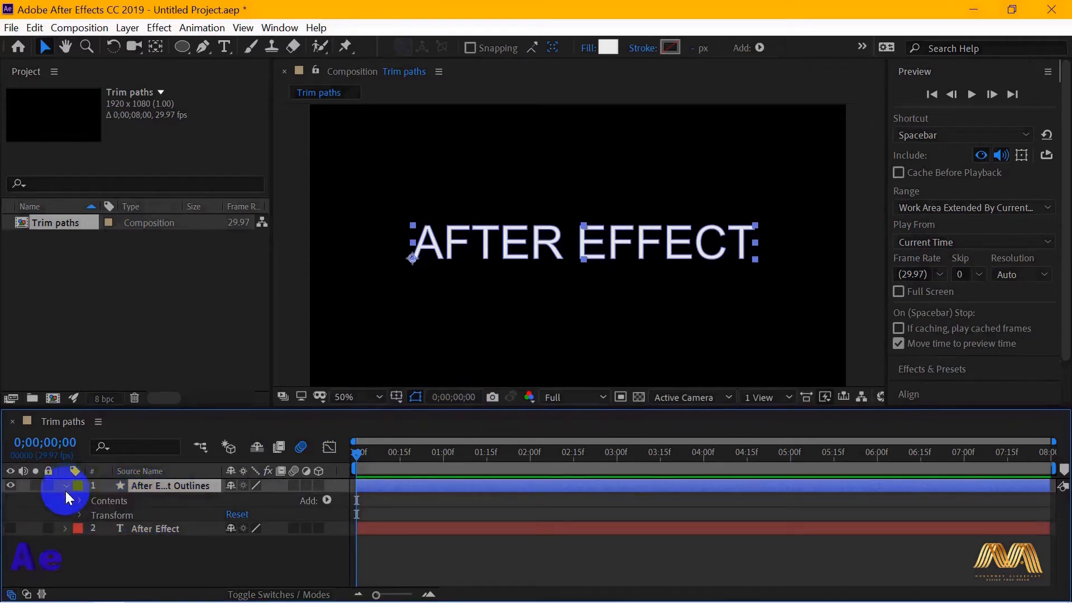
click(80, 500)
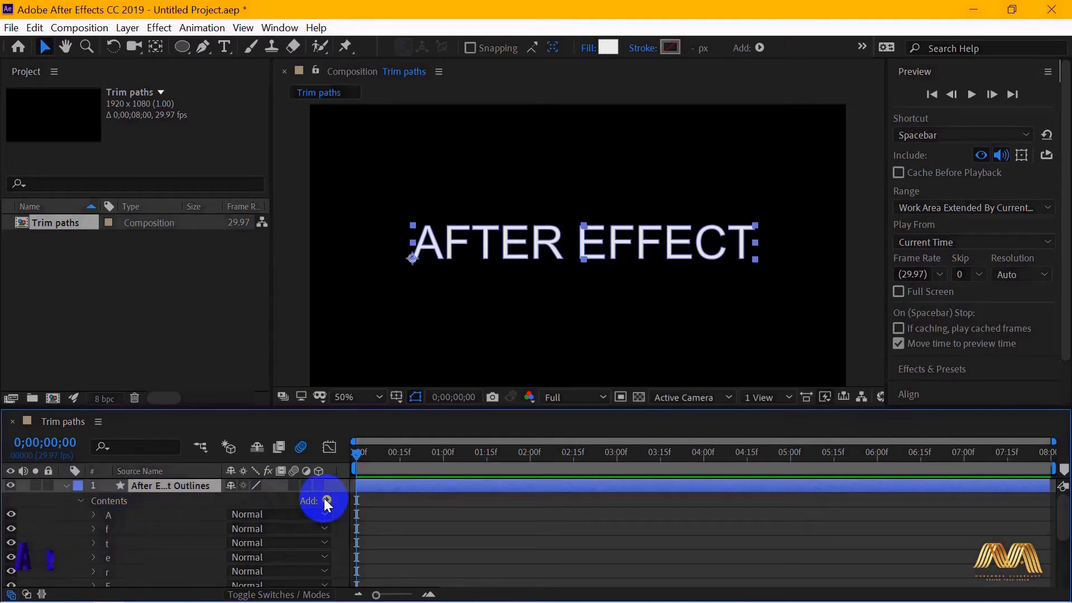
- Add Trim Paths to the outline layer and reveal its settings
click(327, 501)
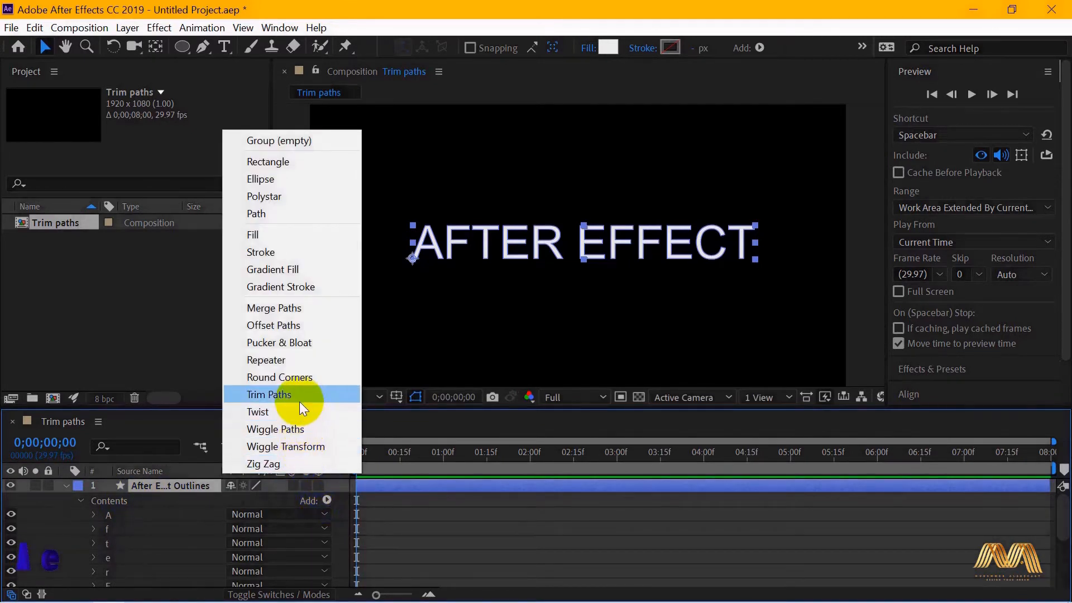
click(269, 394)
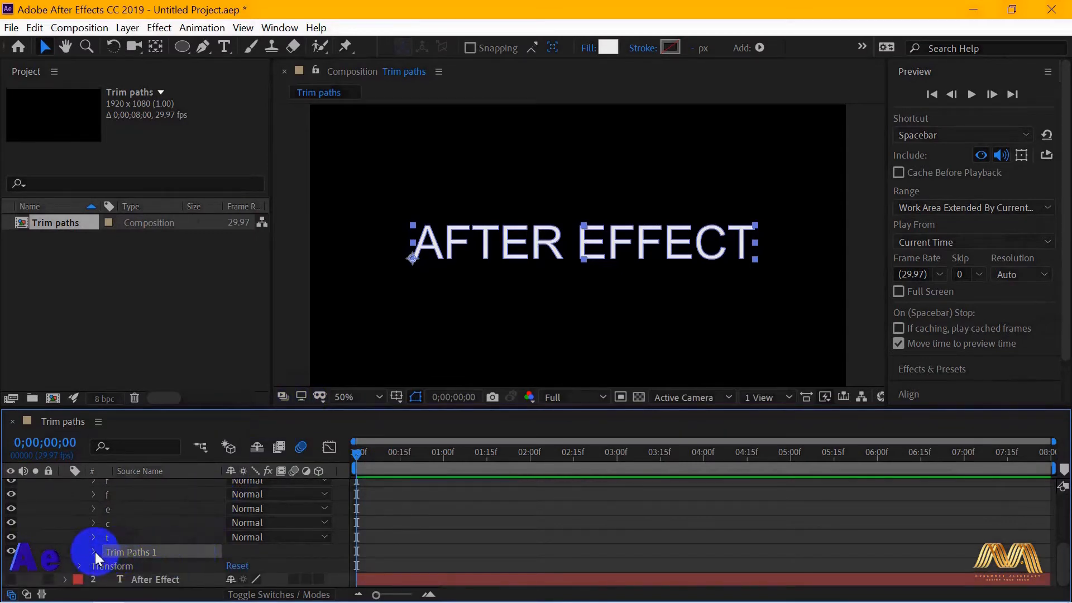
click(94, 551)
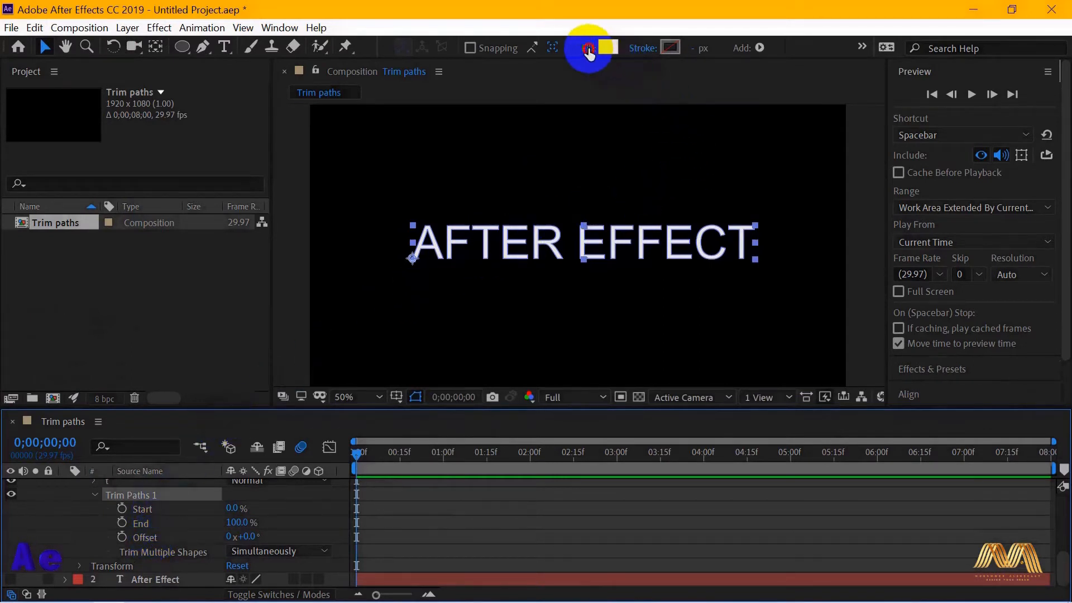
- Set the letters' Fill to None and give them a solid purple stroke
click(604, 48)
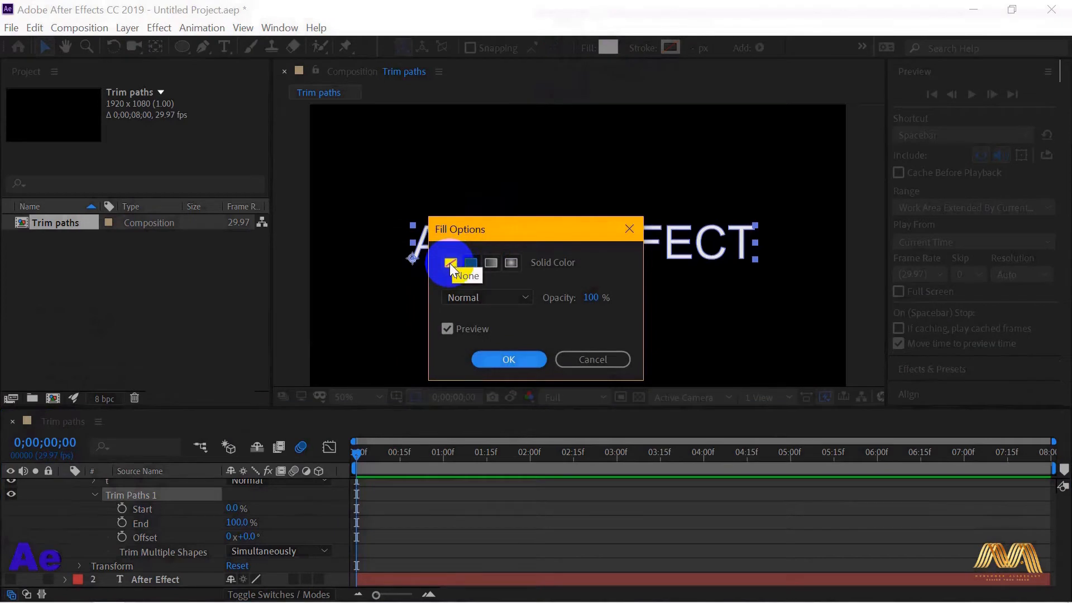
click(450, 262)
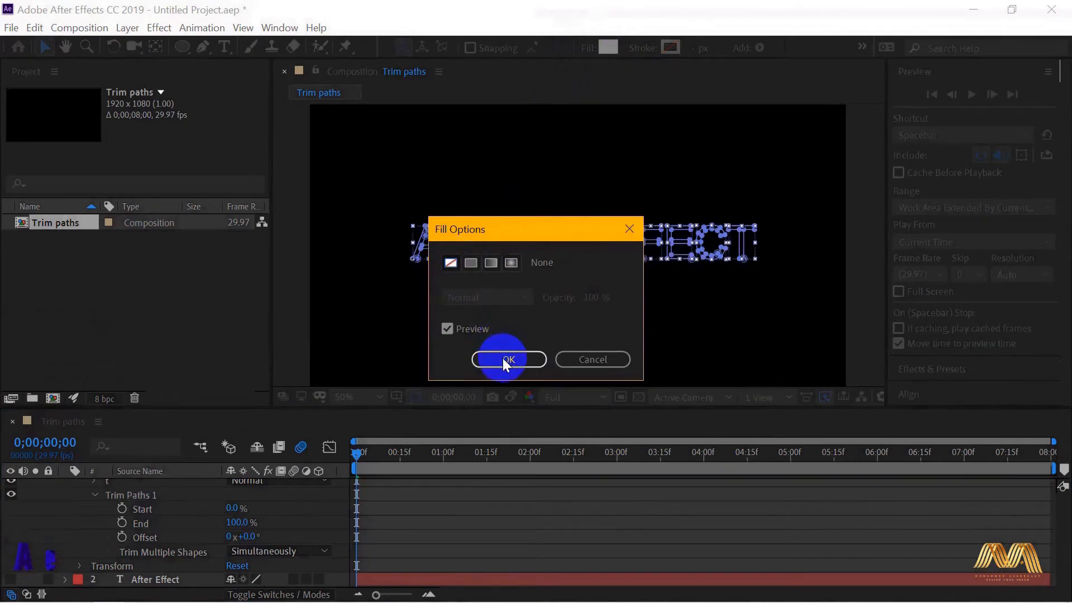
click(508, 359)
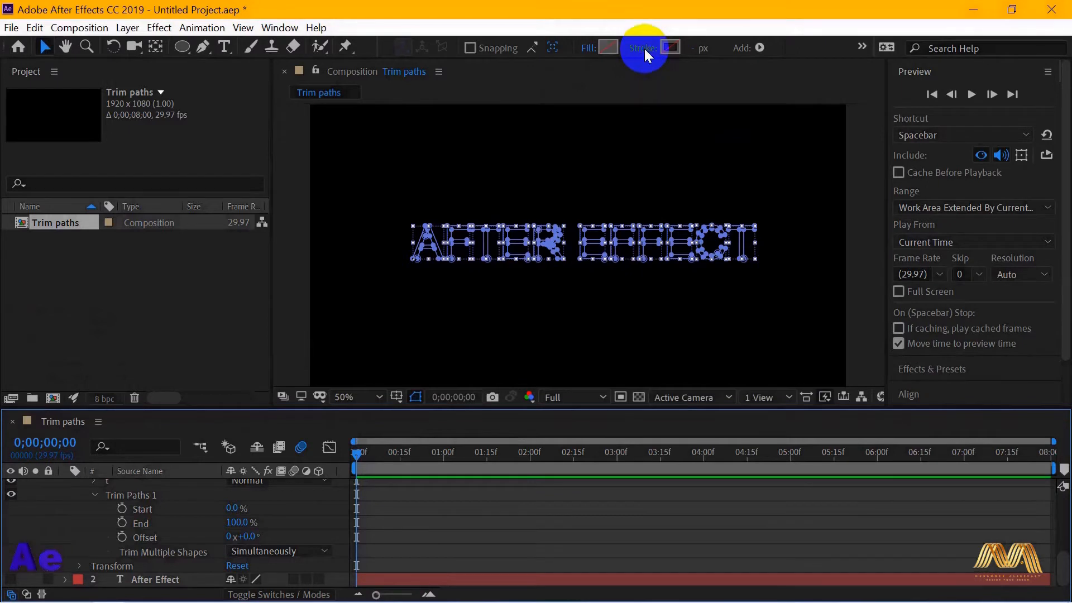
click(641, 48)
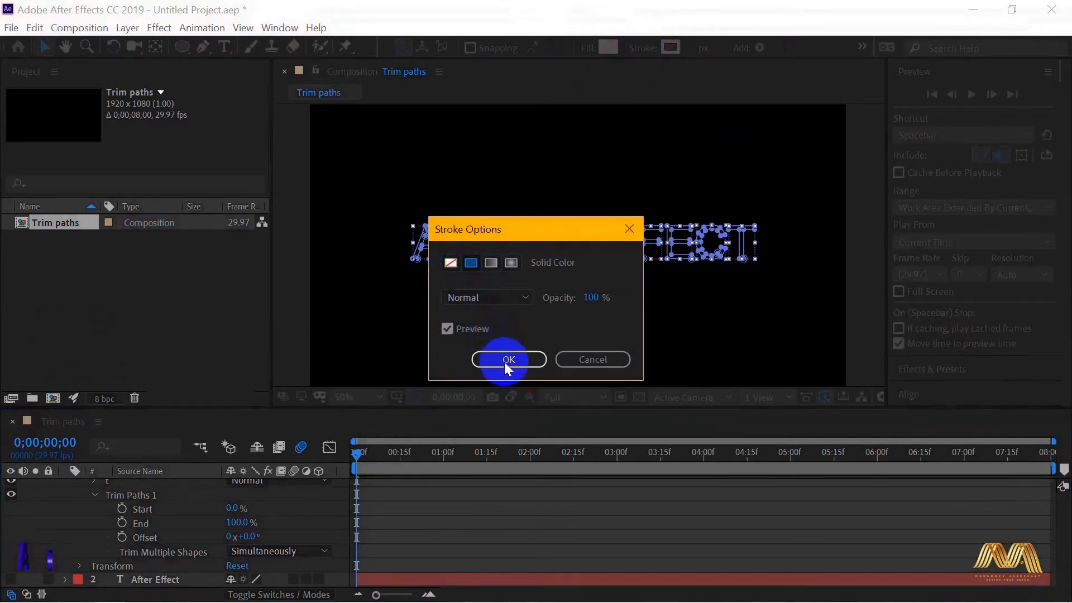
click(508, 359)
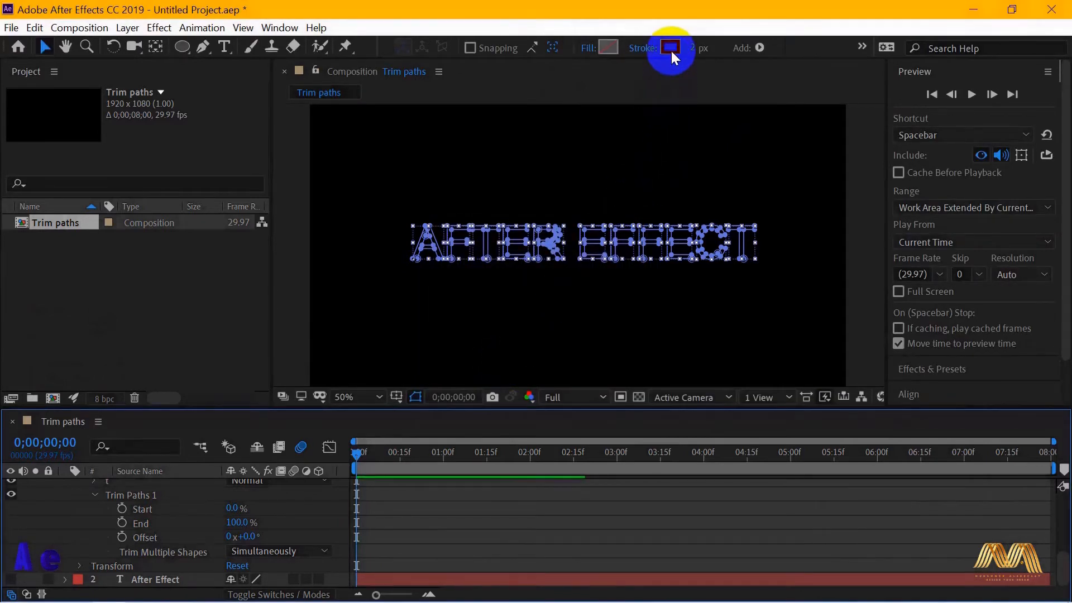
click(671, 48)
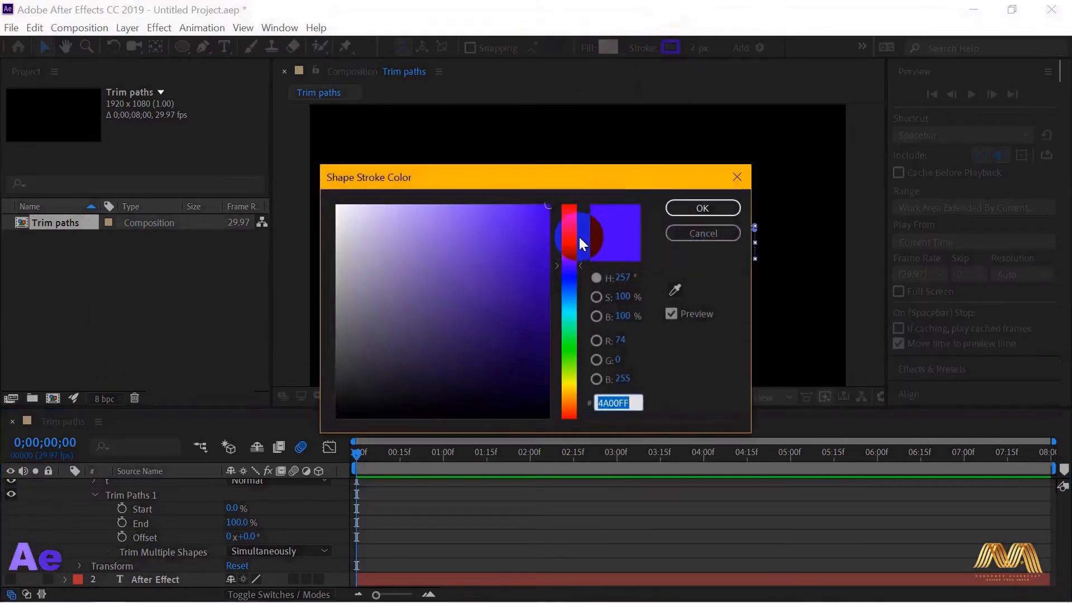
click(701, 208)
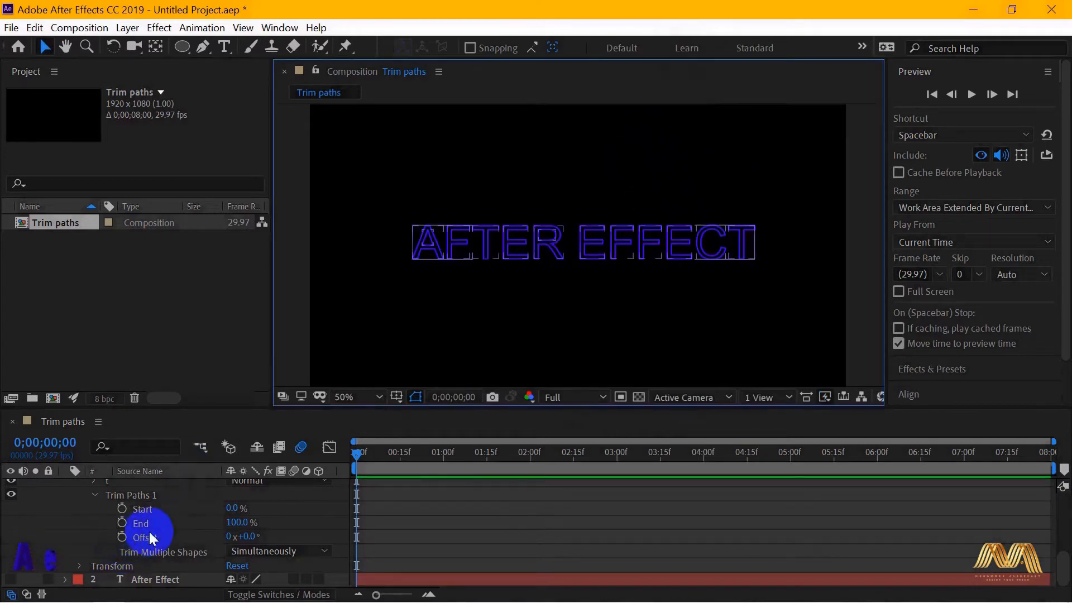
mouse_move(141, 510)
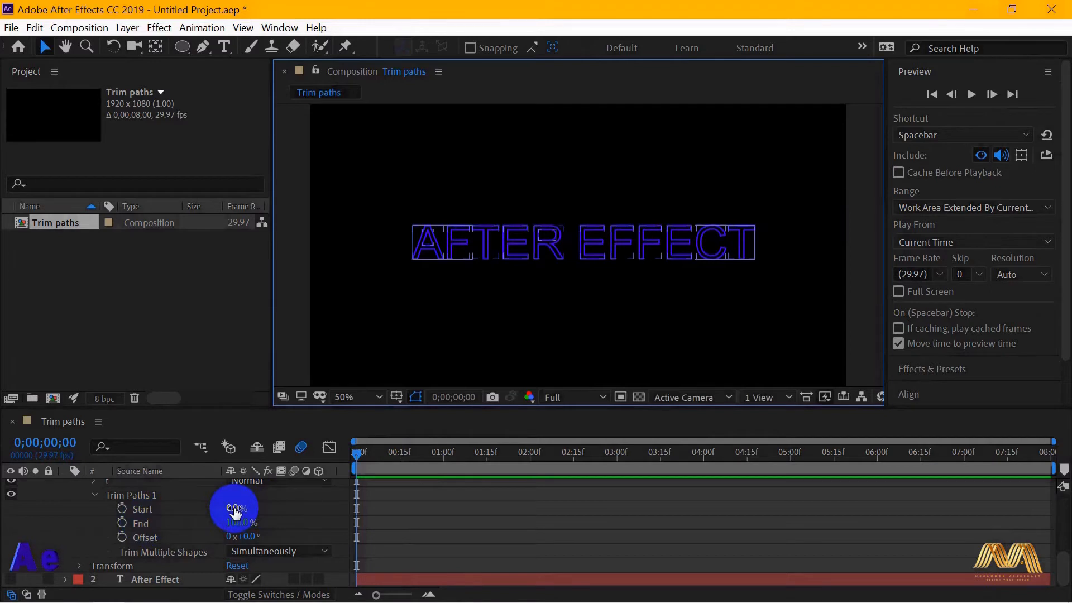
- Keyframe the Trim Paths End amount and ease the End keyframes
drag(234, 509, 249, 510)
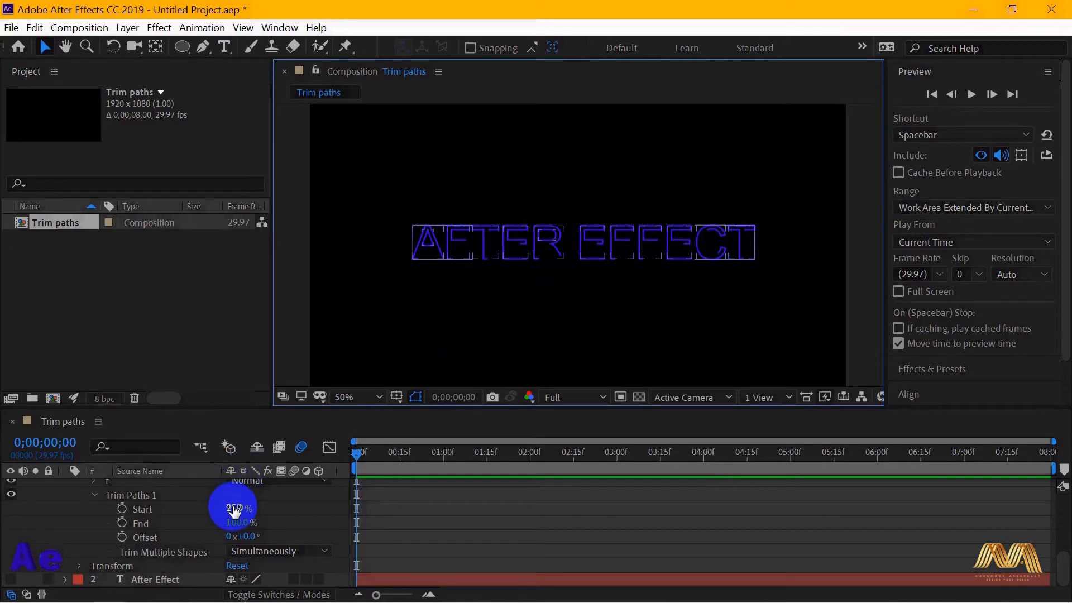
drag(234, 508, 245, 526)
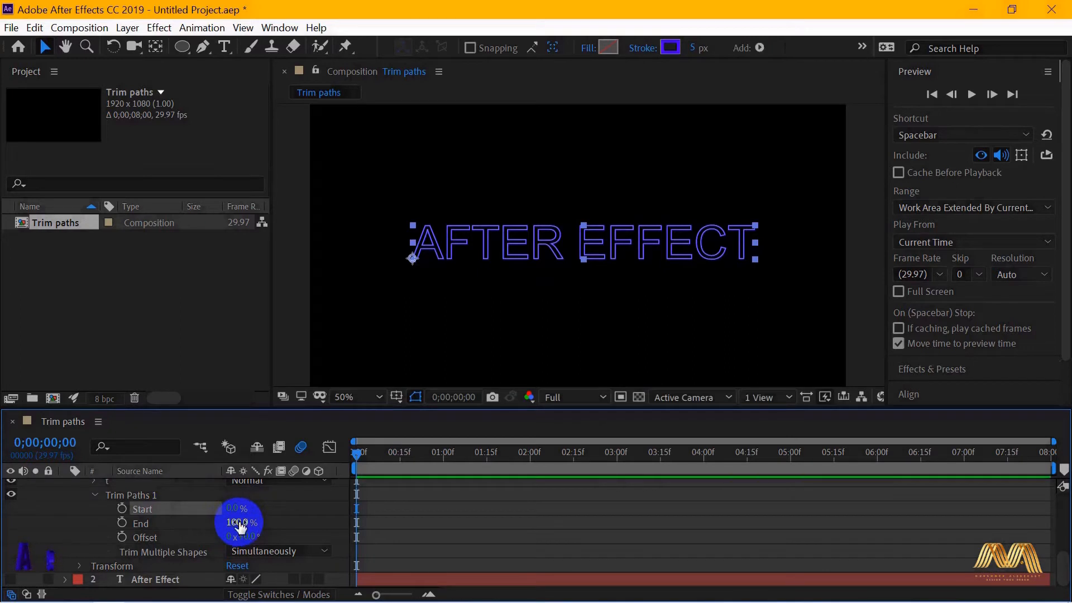
drag(243, 523, 208, 523)
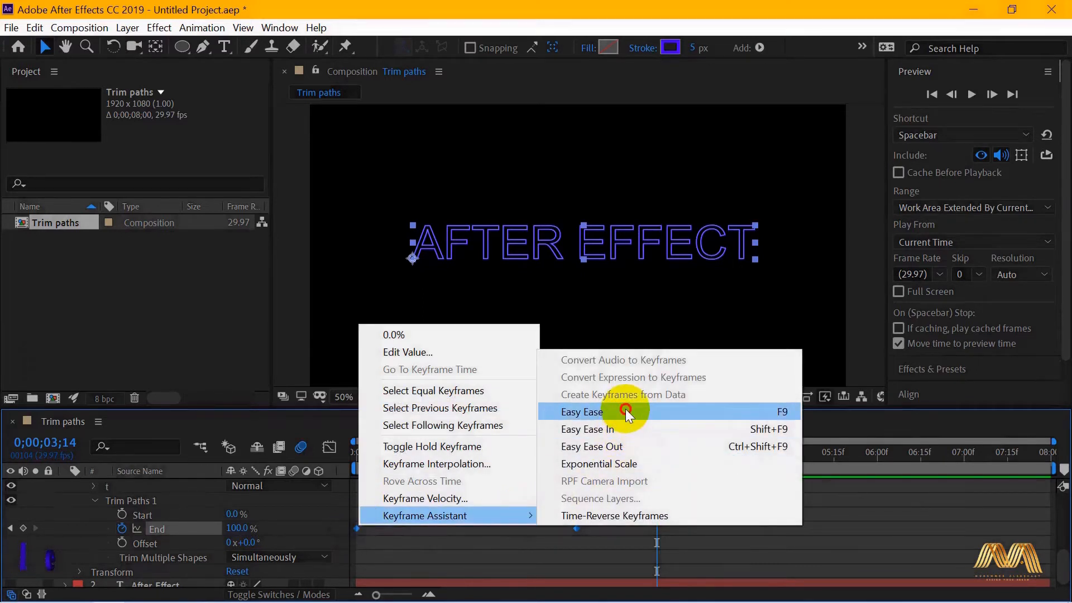
click(582, 411)
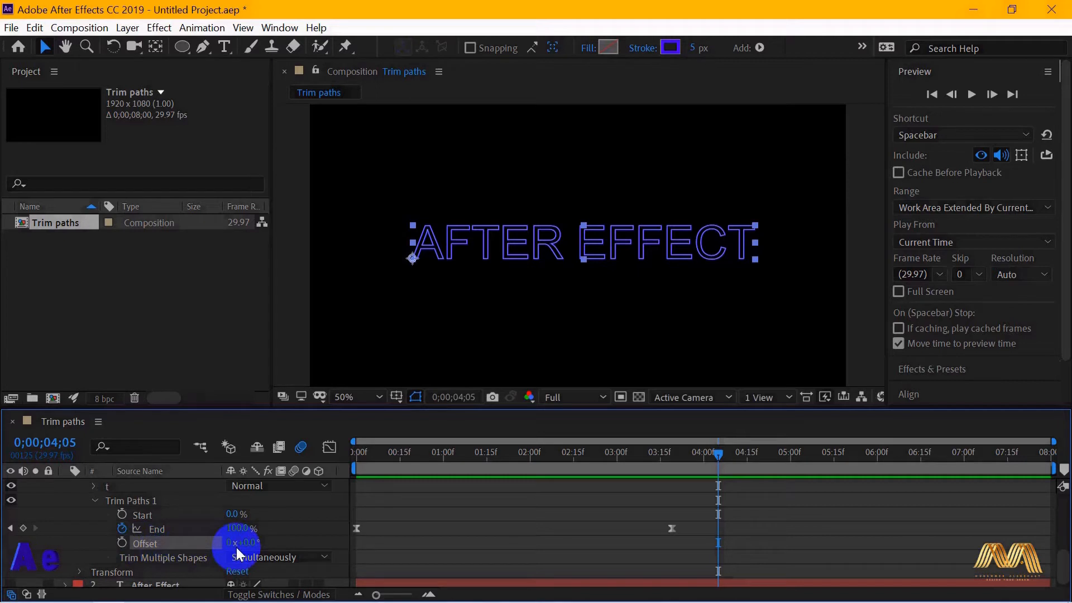
mouse_move(122, 528)
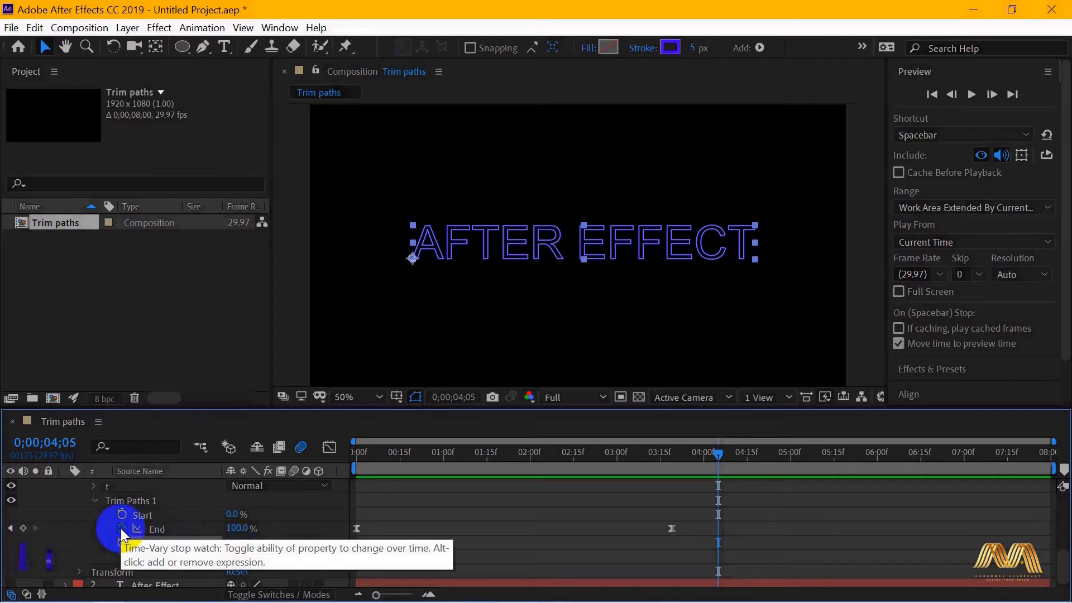
- Remove the End keyframes and set Trim Paths Start 23% and End 65%
click(718, 452)
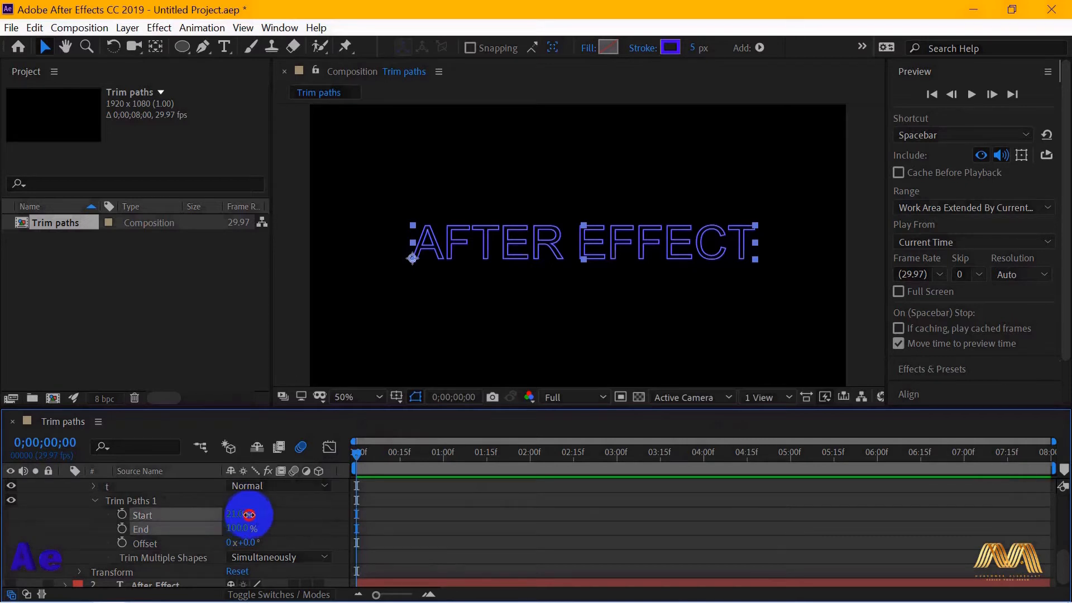
drag(246, 514, 236, 537)
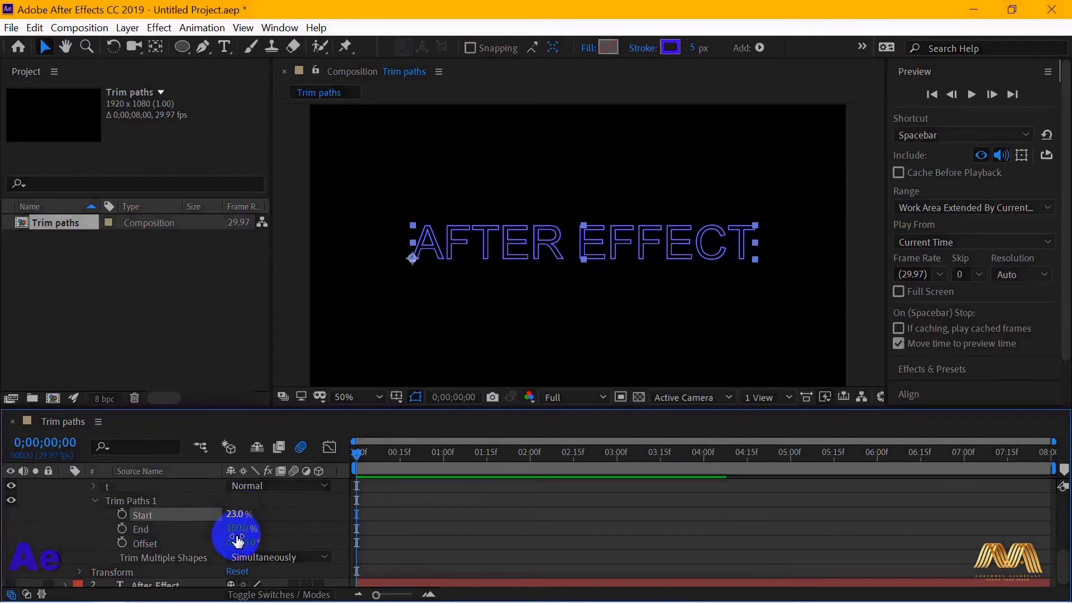
drag(239, 529, 199, 529)
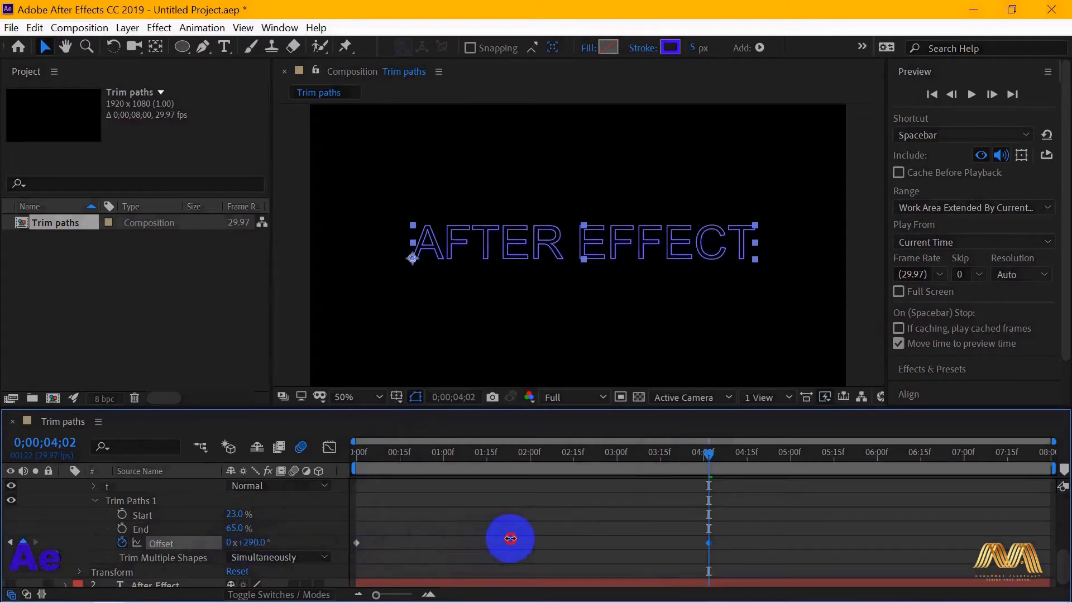
- Animate the Trim Paths Offset over about four seconds with eased keyframes
drag(510, 538, 523, 539)
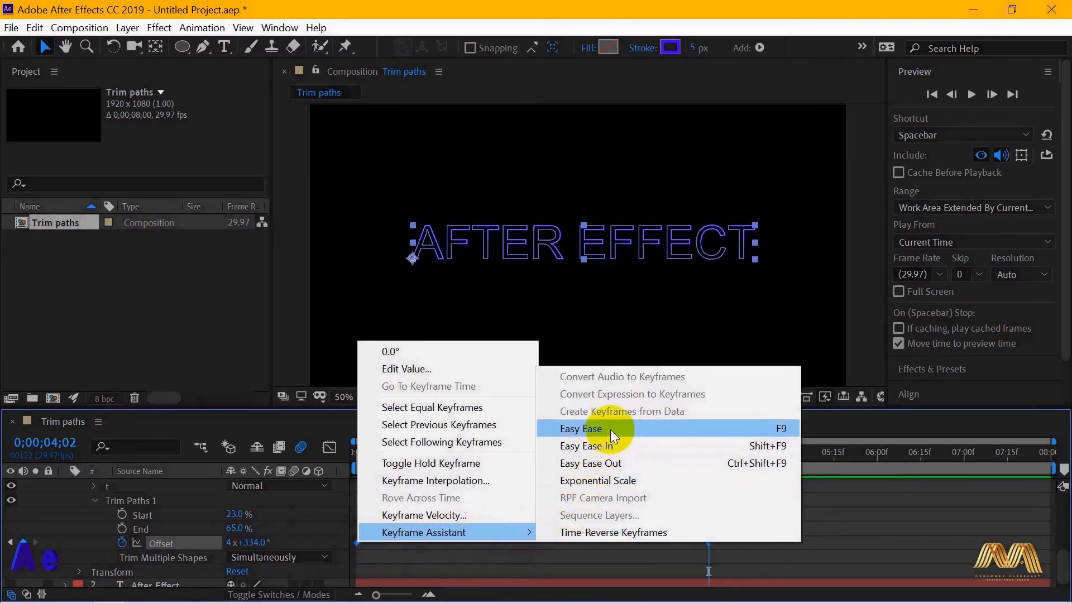
click(581, 429)
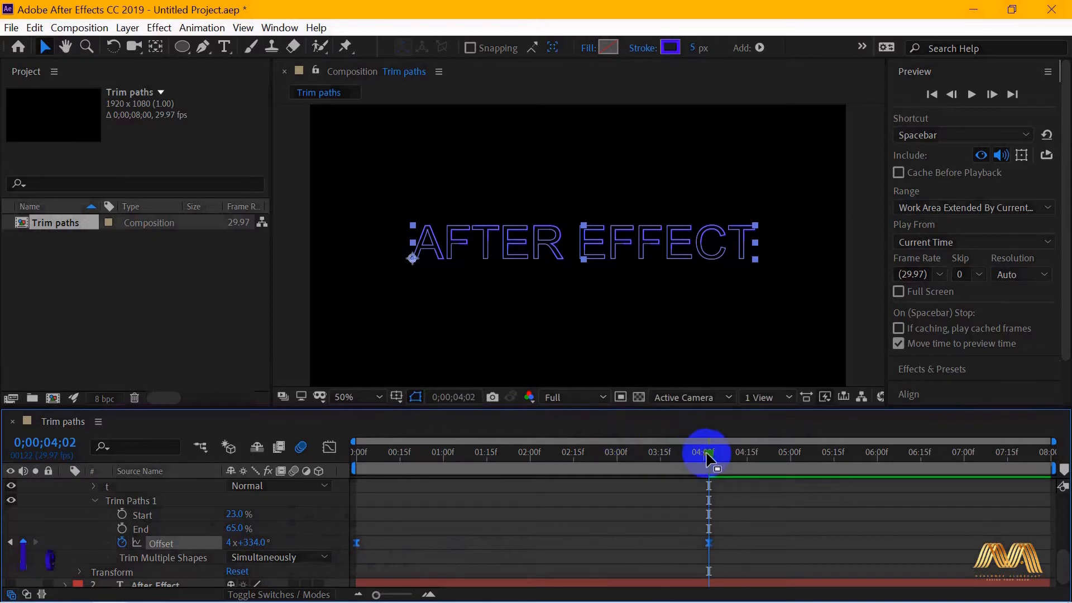
click(972, 93)
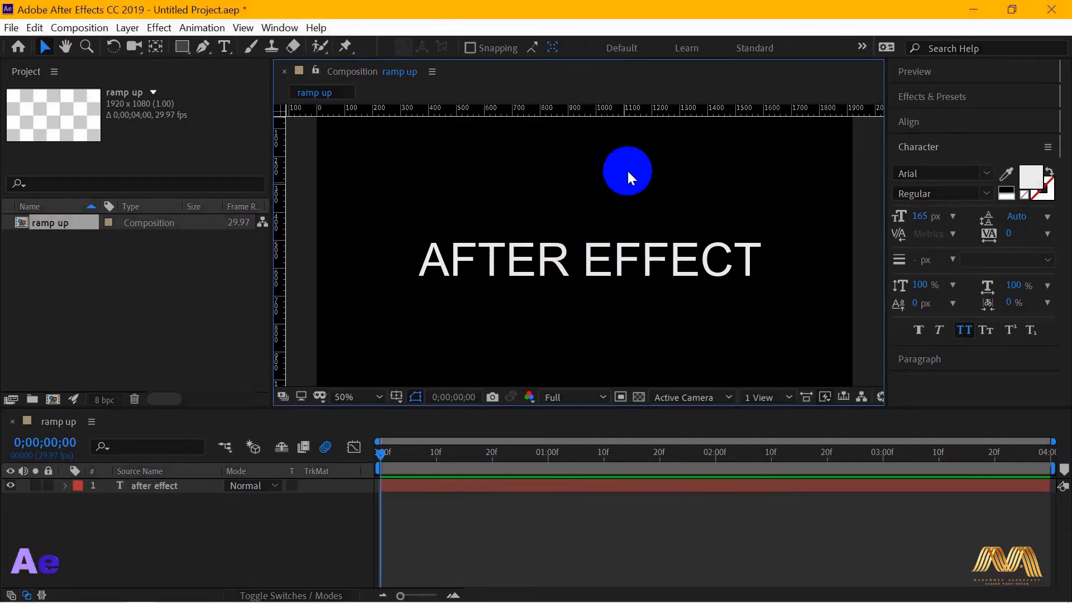
- Place a horizontal guide on the text baseline and start adding a text animator
drag(626, 170, 609, 220)
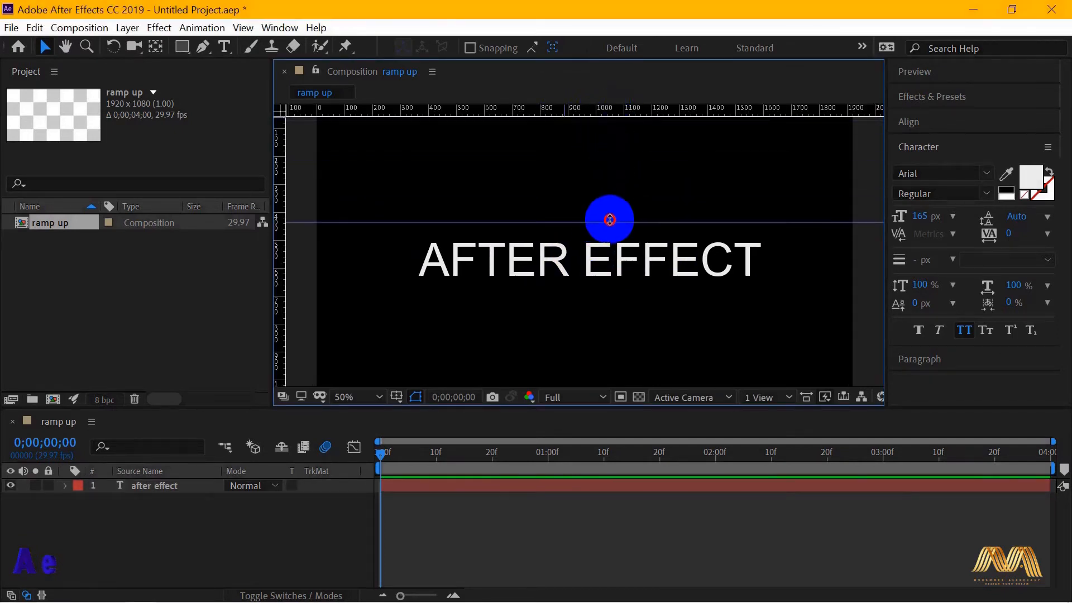
drag(609, 219, 619, 283)
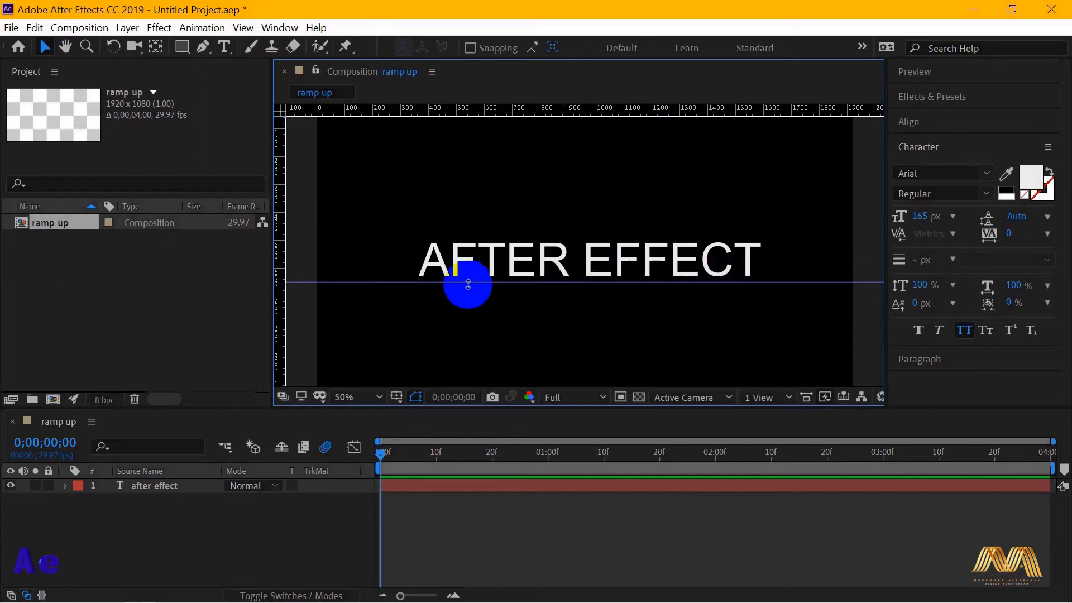
mouse_move(643, 284)
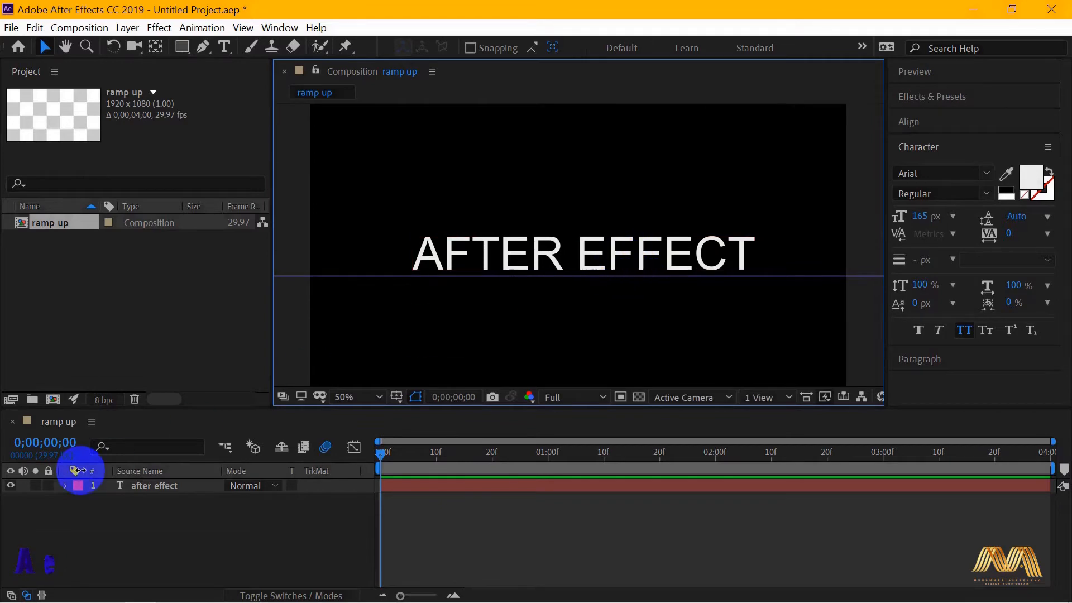
click(64, 486)
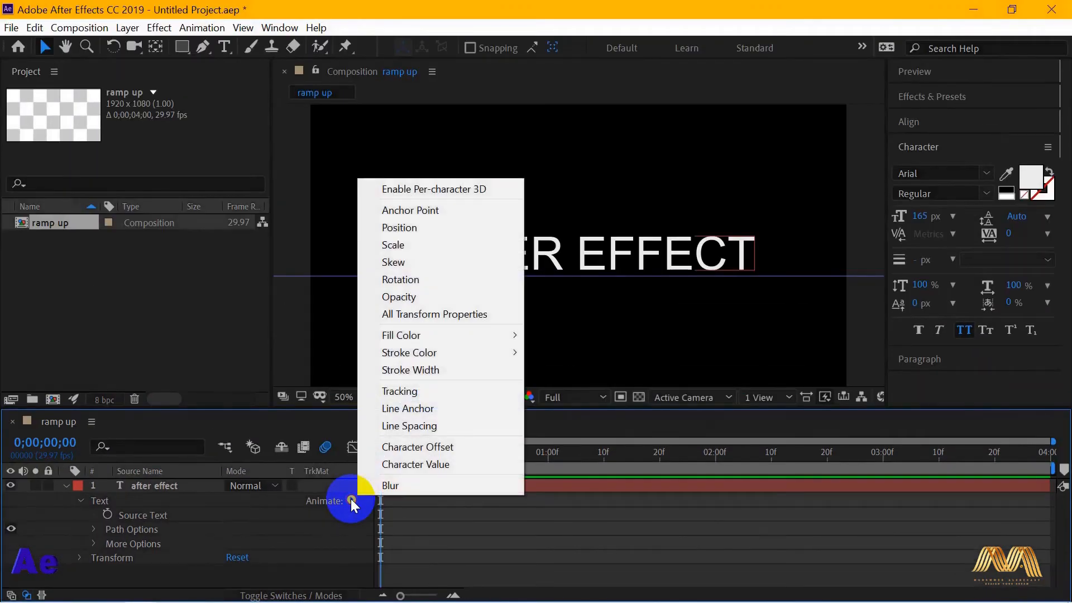
click(400, 228)
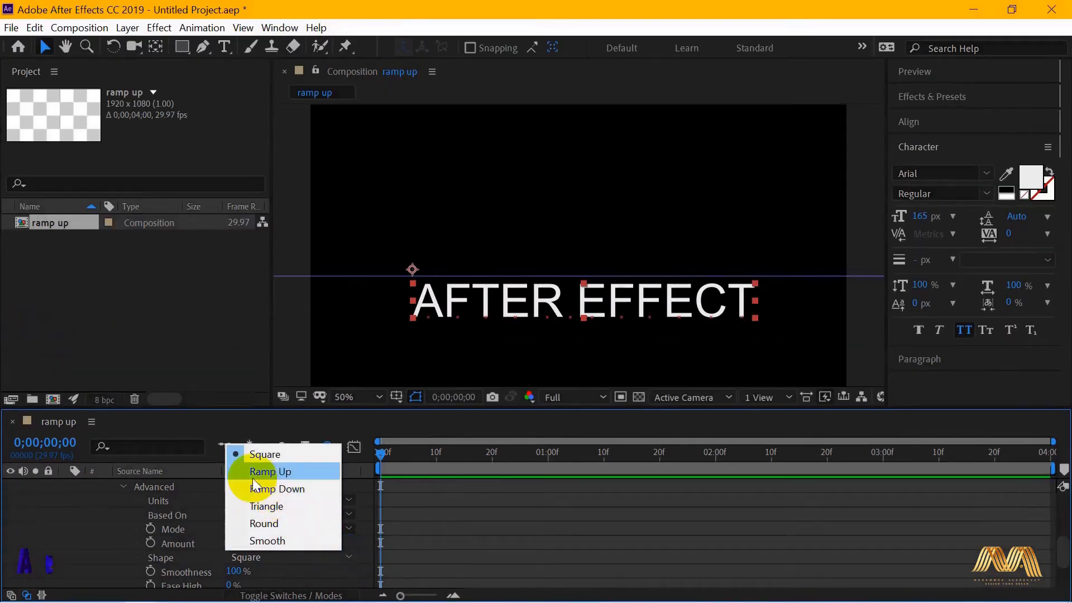
- Set the range selector Shape to Ramp Up and keyframe Offset at -100%
click(269, 471)
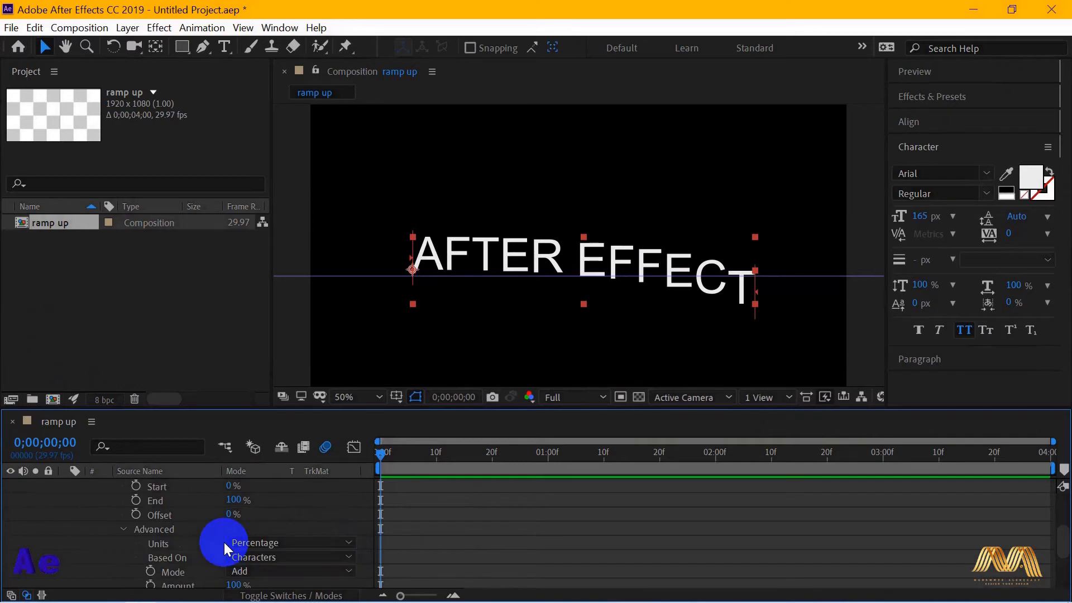
mouse_move(168, 523)
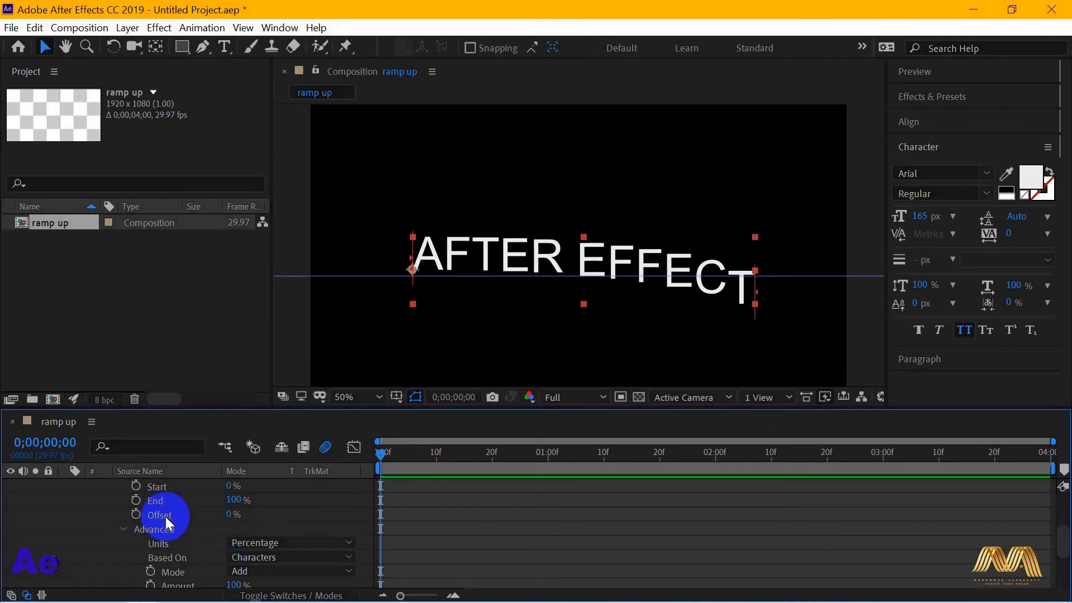
click(137, 514)
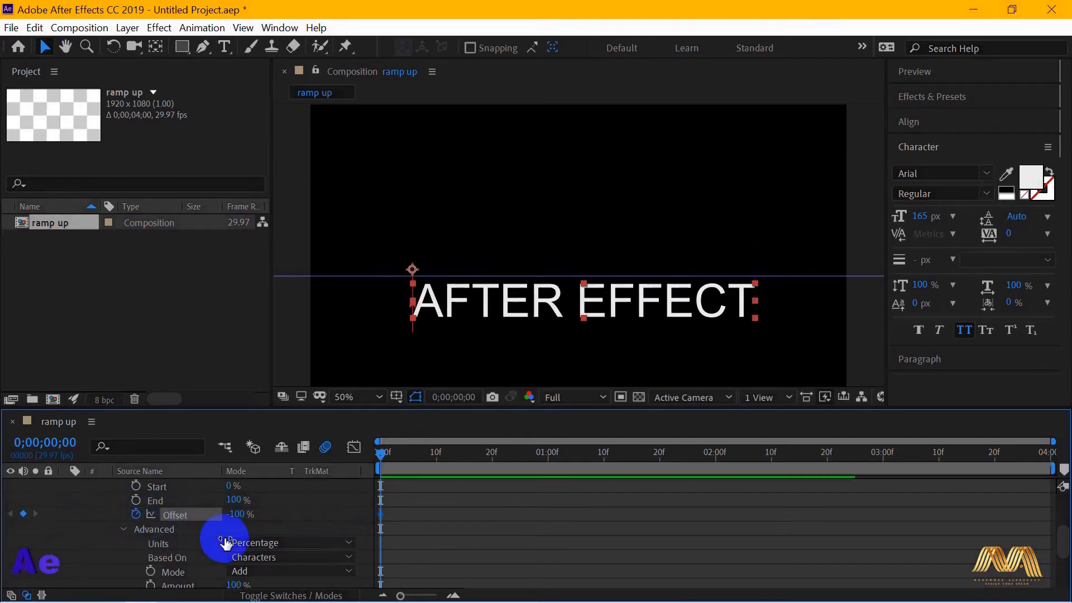
click(654, 477)
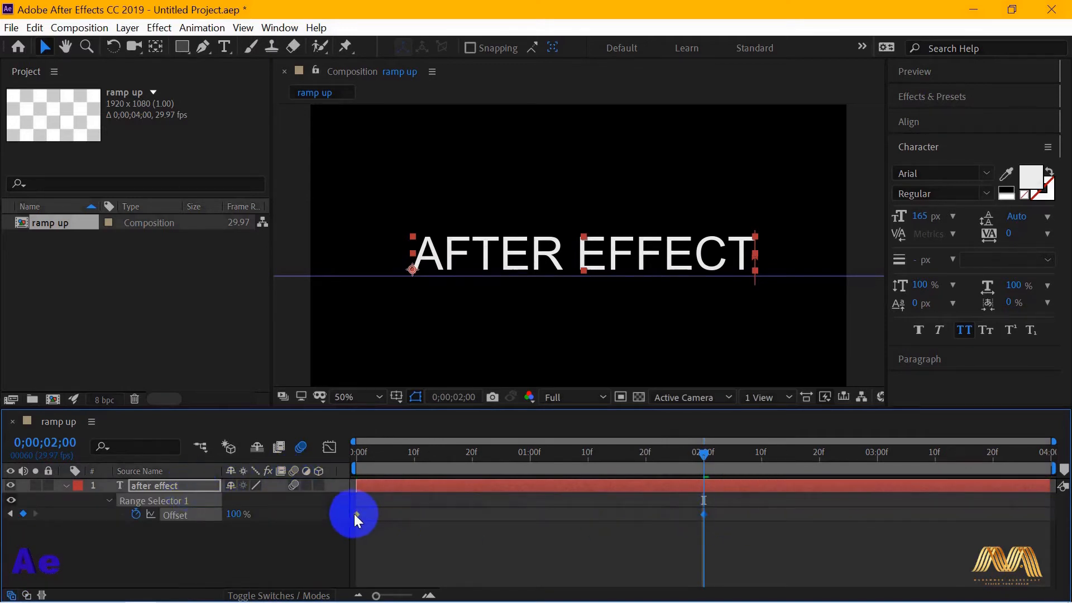
- Apply Easy Ease to both Offset keyframes so the -100% to 100% rise eases in and out
right_click(354, 514)
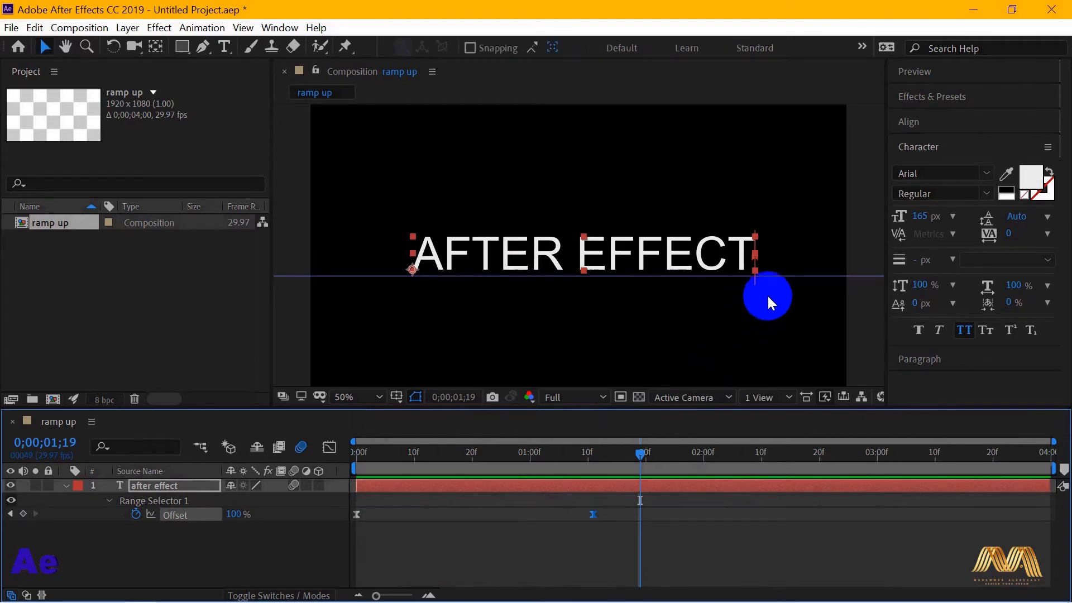
click(618, 454)
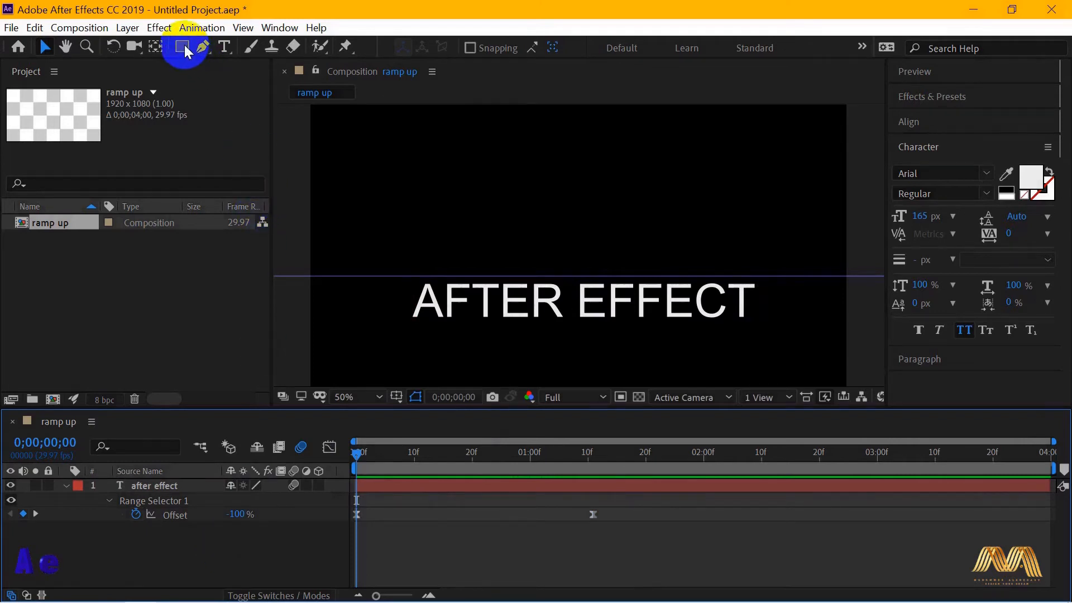
- Draw a white rectangle shape layer covering the area just above the AFTER EFFECT text
click(182, 47)
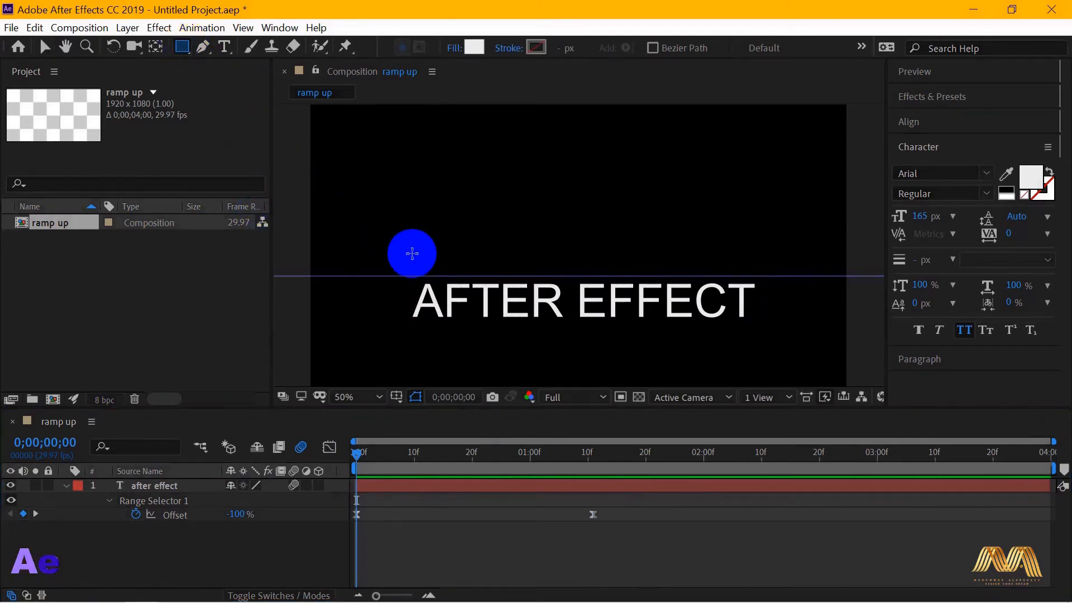
drag(412, 254, 401, 198)
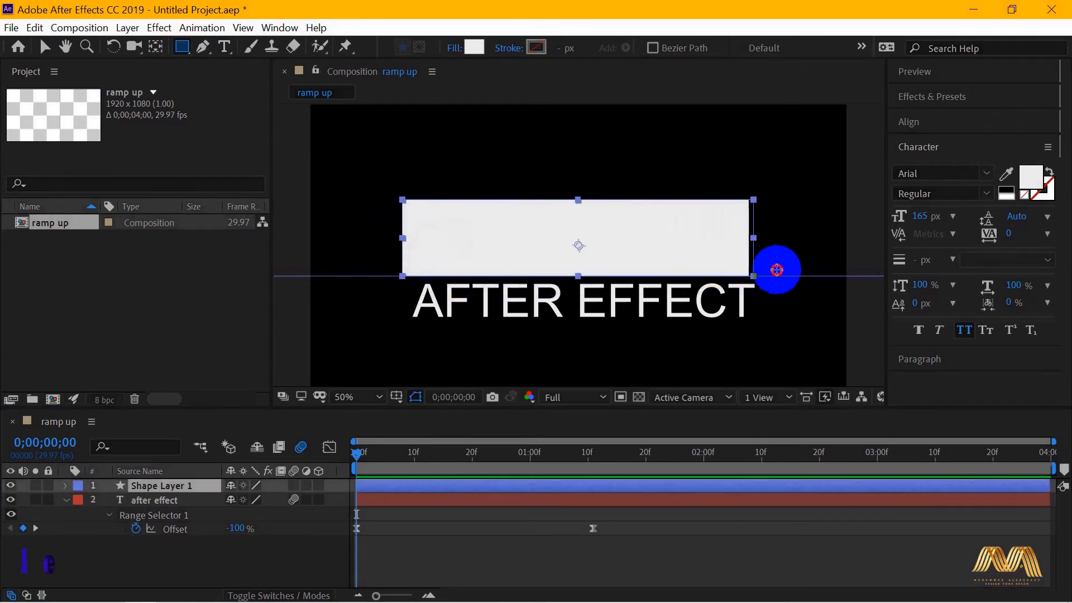
click(64, 486)
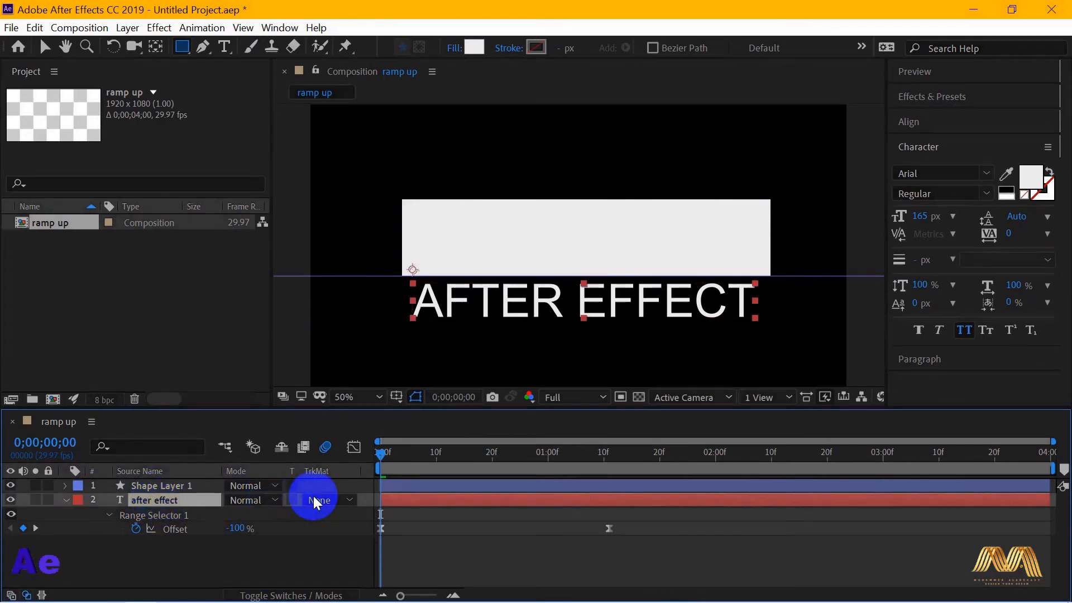
- Set the text layer's track matte to Alpha Matte "Shape Layer 1" and scrub to preview the letters rising
click(330, 500)
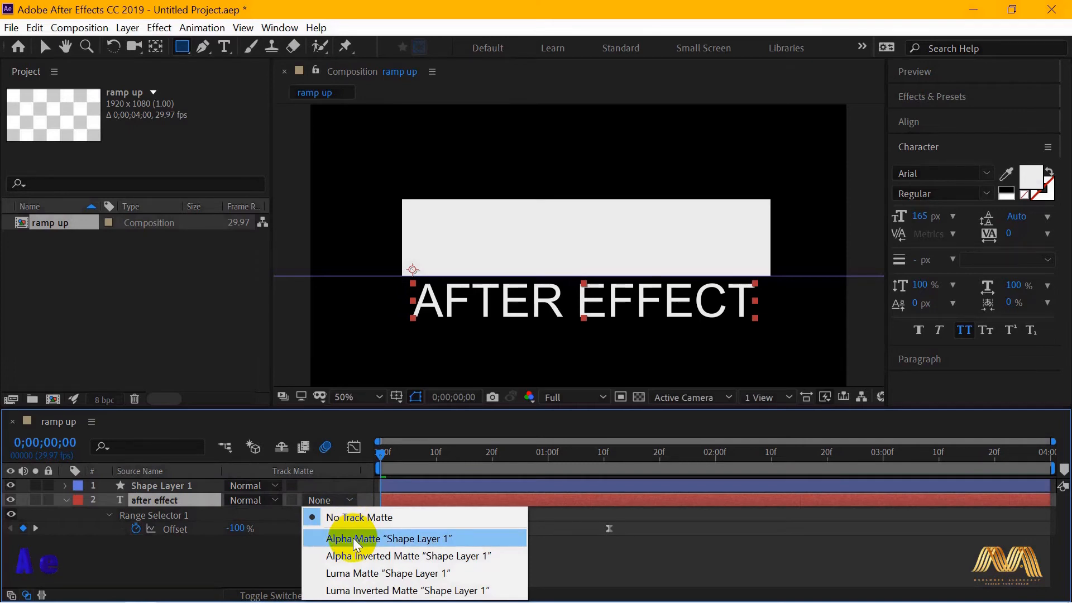
click(389, 539)
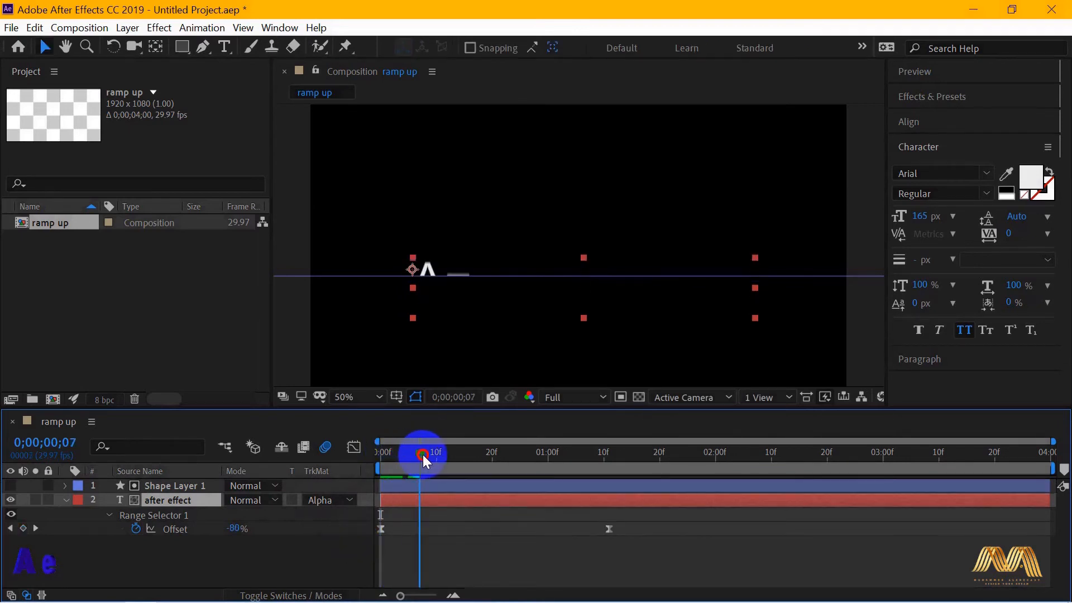
drag(422, 454, 459, 455)
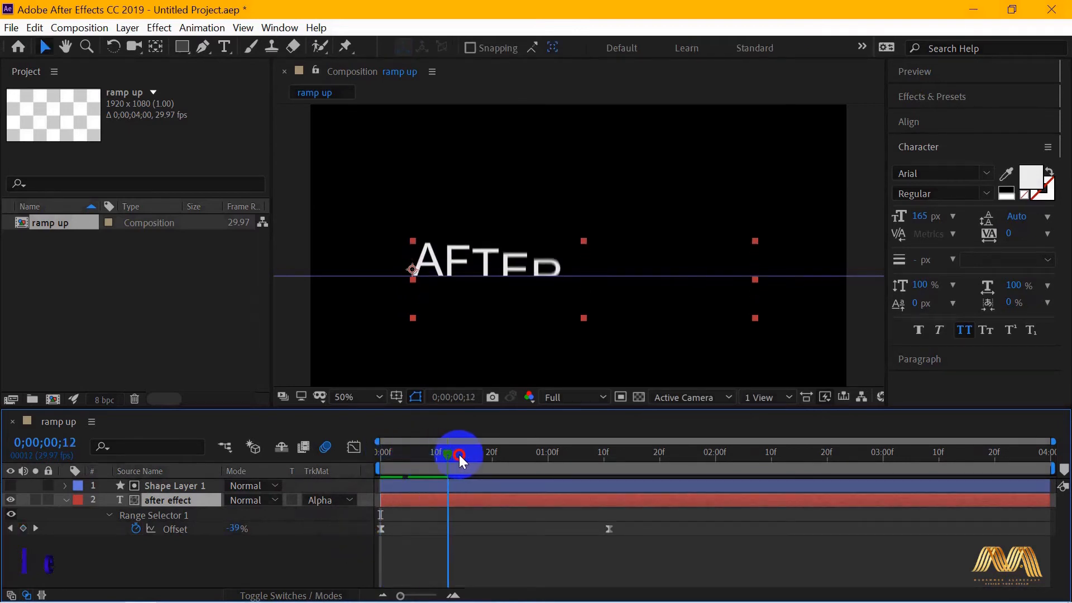
drag(458, 458, 375, 455)
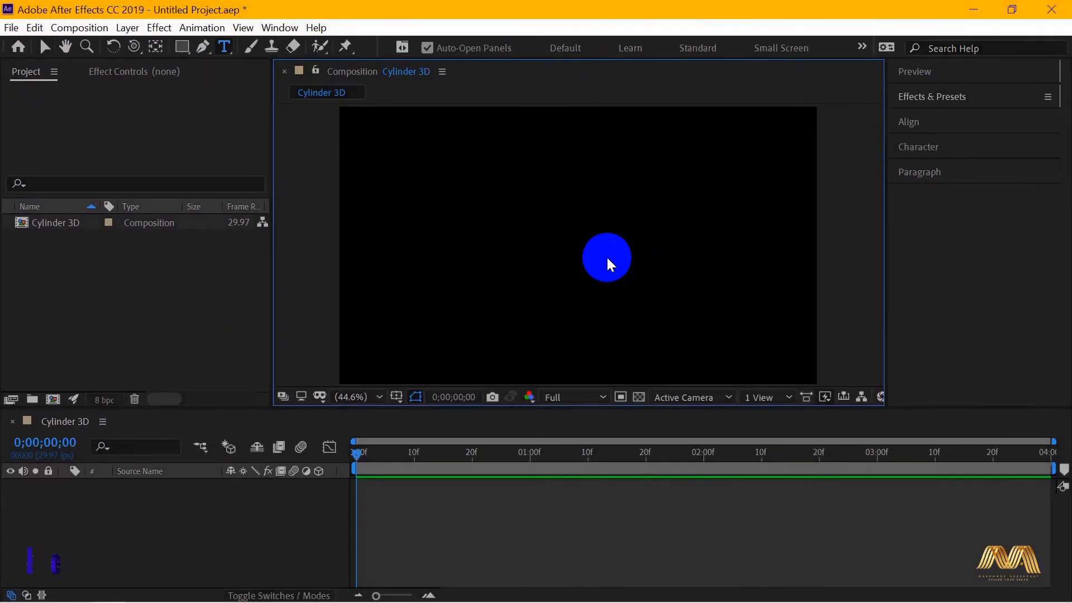
- Create a "3D" text layer and centre it in the Cylinder 3D composition via the Align panel
click(605, 258)
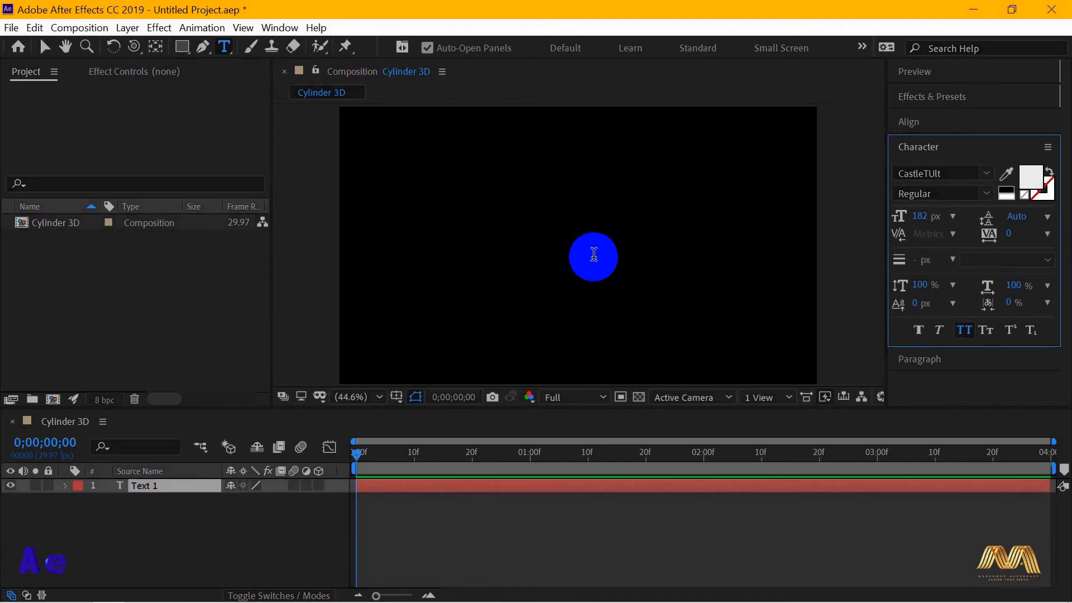
text(3D)
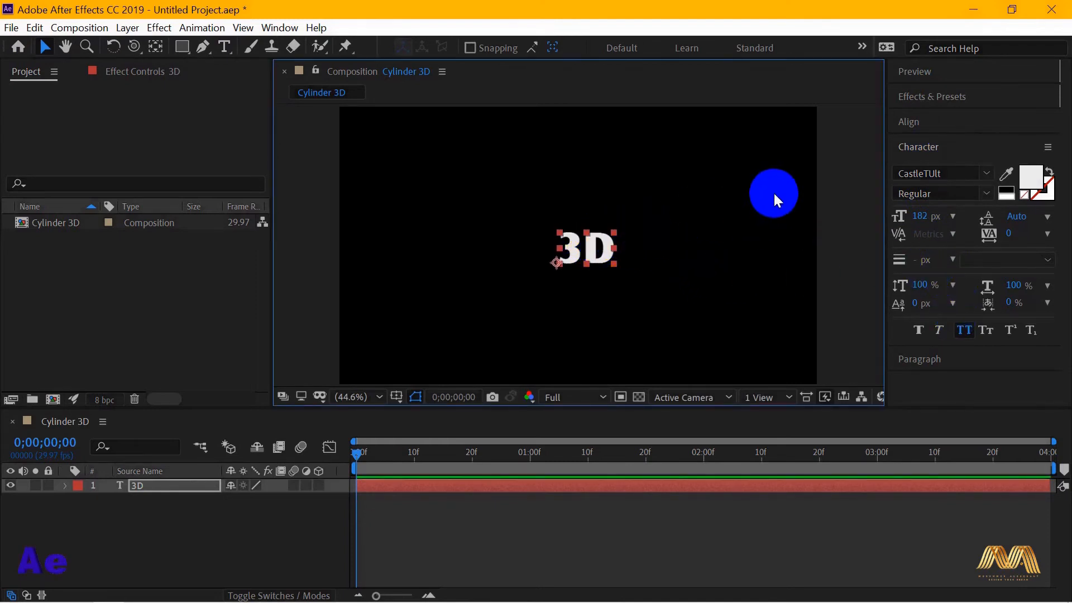
click(910, 122)
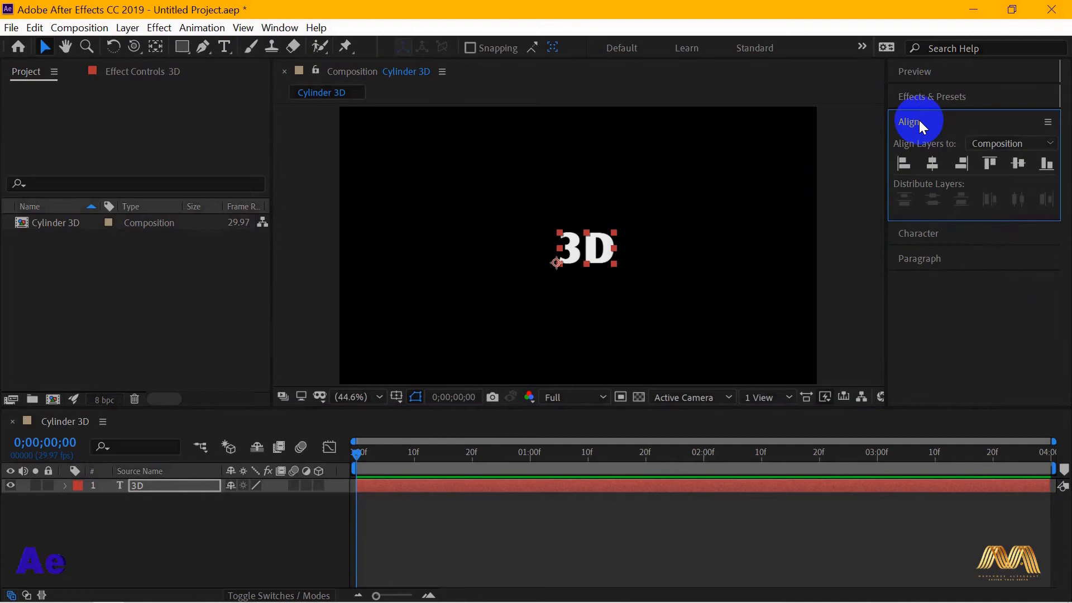
click(1017, 163)
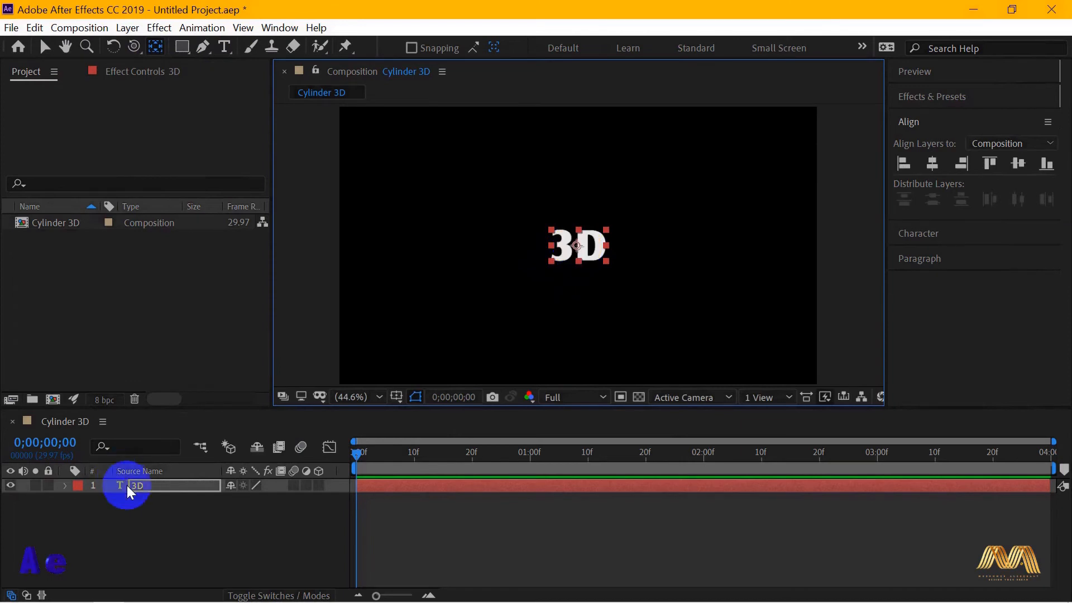
- Rotate the 3D text layer to 90° so the text reads vertically
double_click(137, 486)
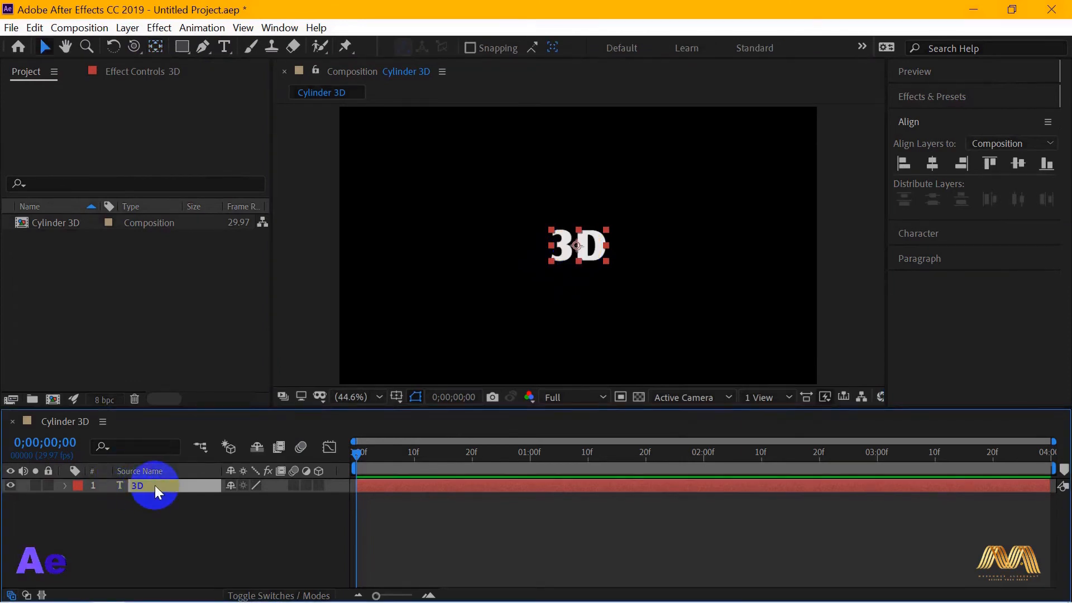
key(r)
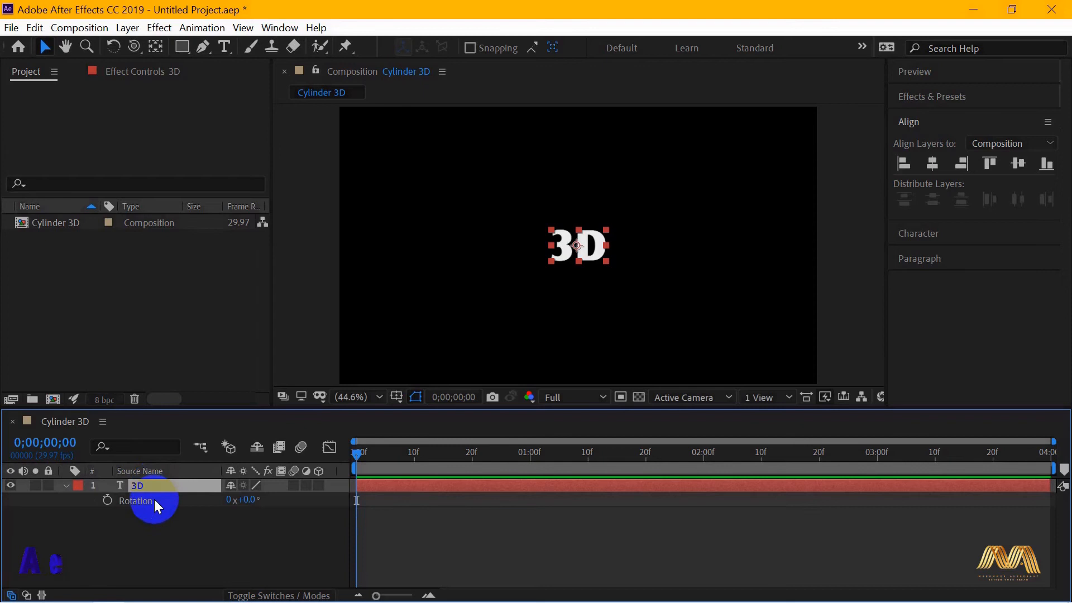
click(245, 500)
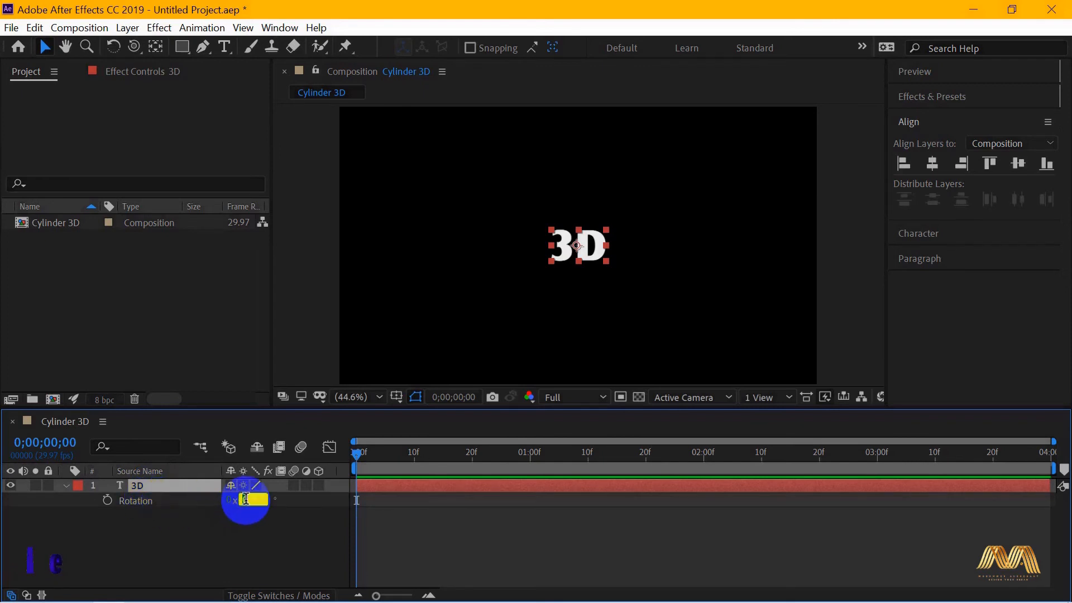
drag(245, 500, 267, 526)
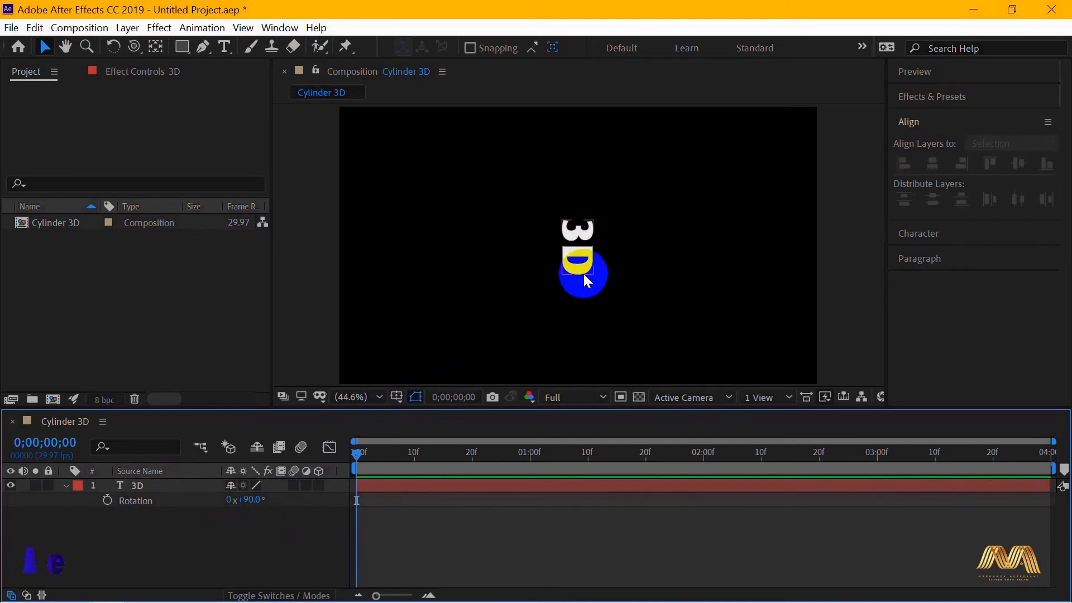
click(931, 96)
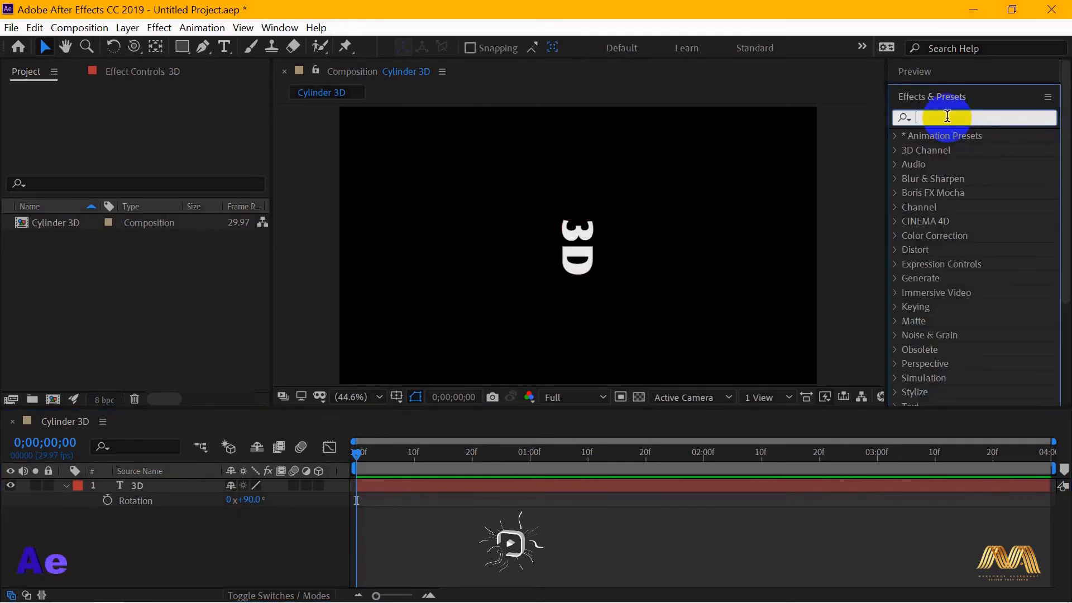
- Apply CC RepeTile to the 3D layer with Expand Right 890 and Expand Left 889, tiling it across the frame
text(cc rep)
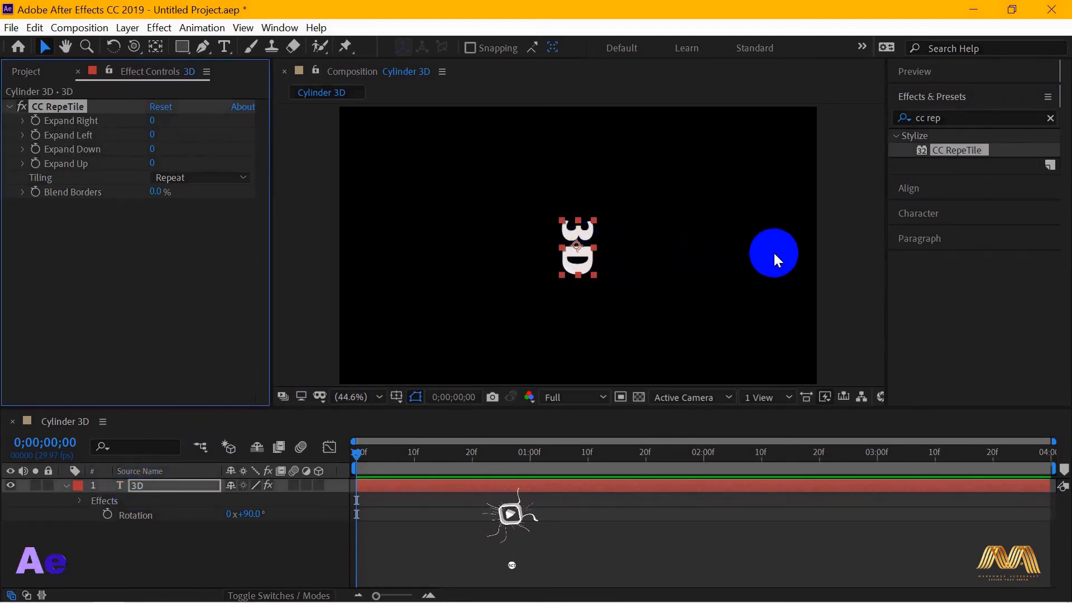
drag(773, 251, 347, 246)
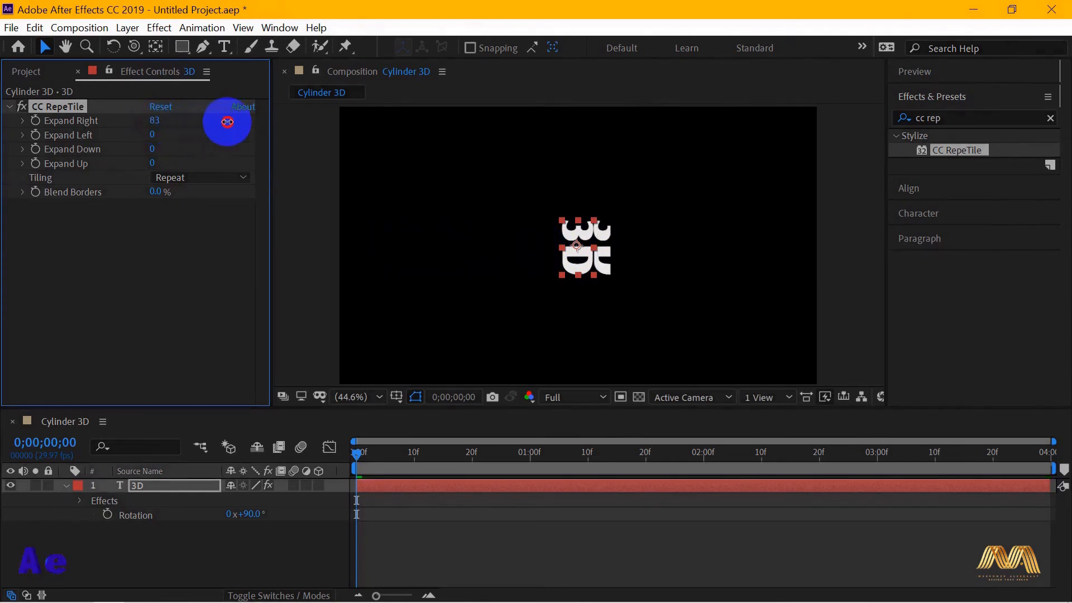
drag(226, 122, 735, 122)
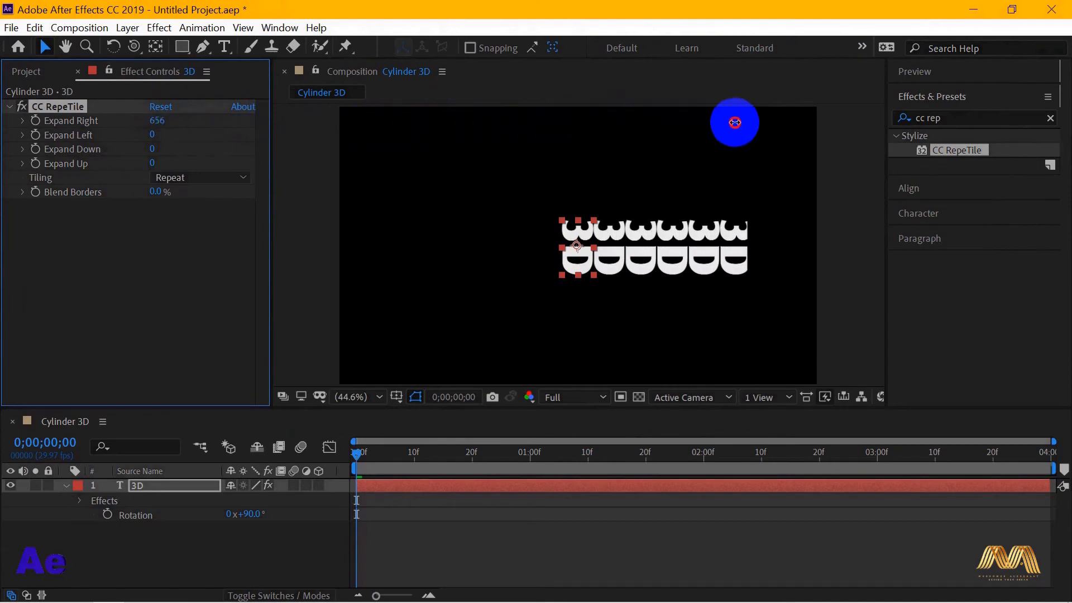
drag(735, 122, 918, 122)
text(cyl)
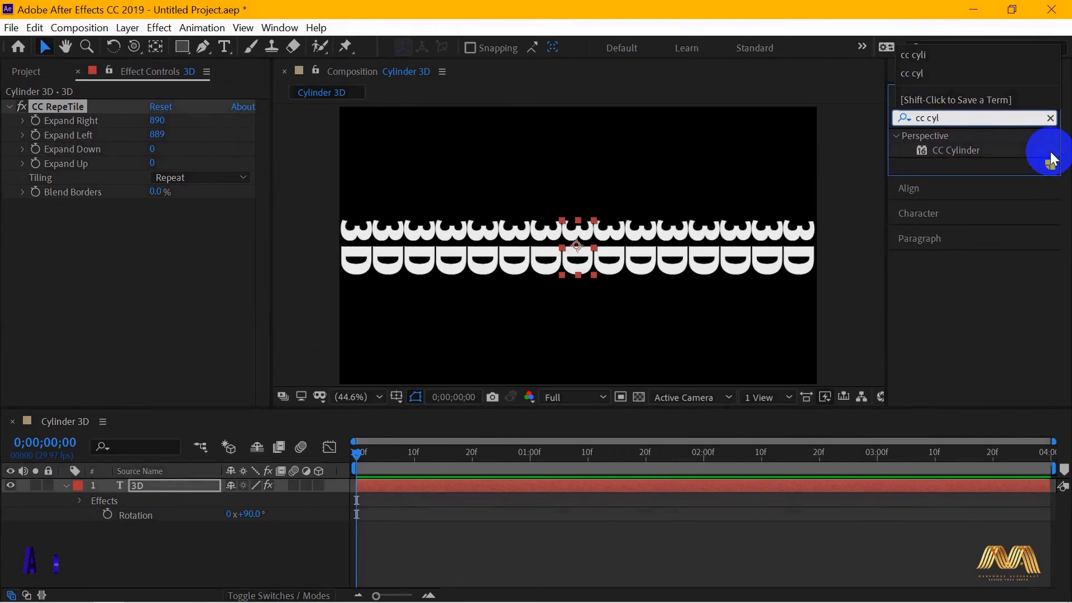
- Apply CC Cylinder and set Rotation X 24°, Z −92° and Y about 337° to stand the ring upright
click(955, 149)
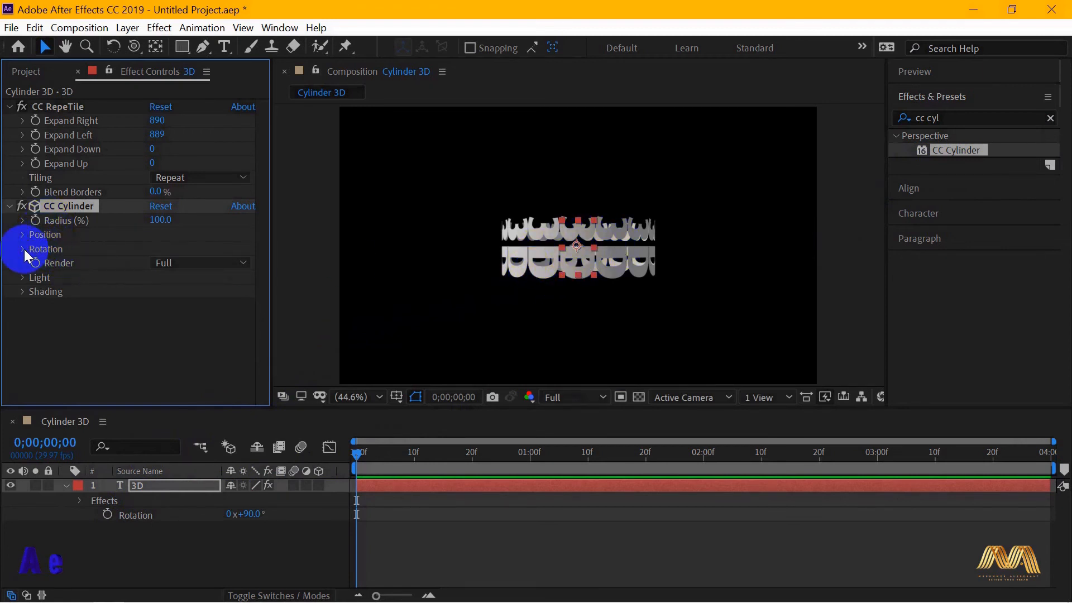
click(23, 249)
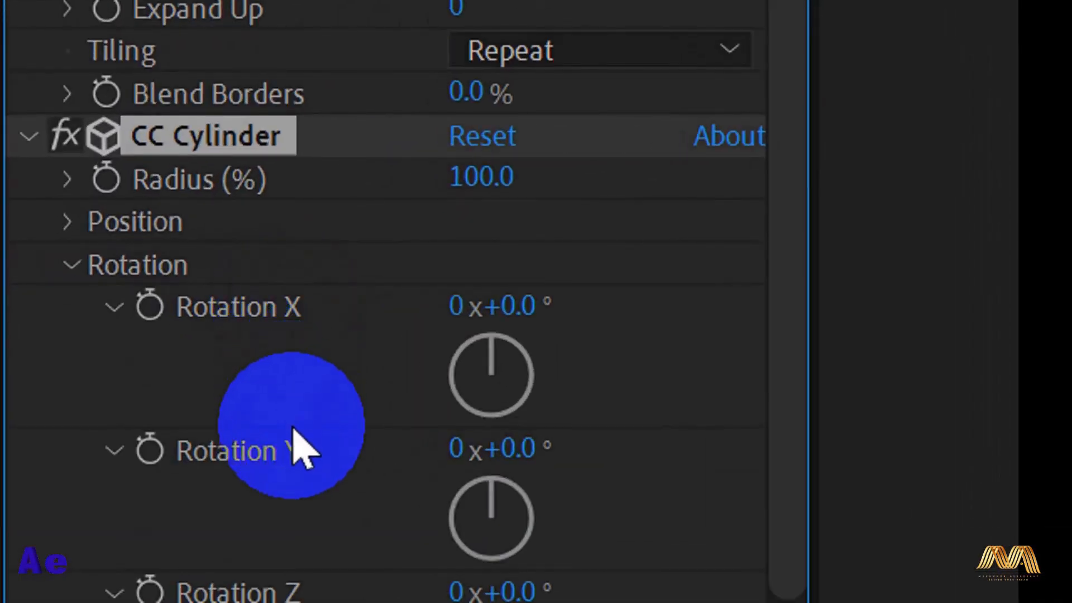
scroll(down, 3)
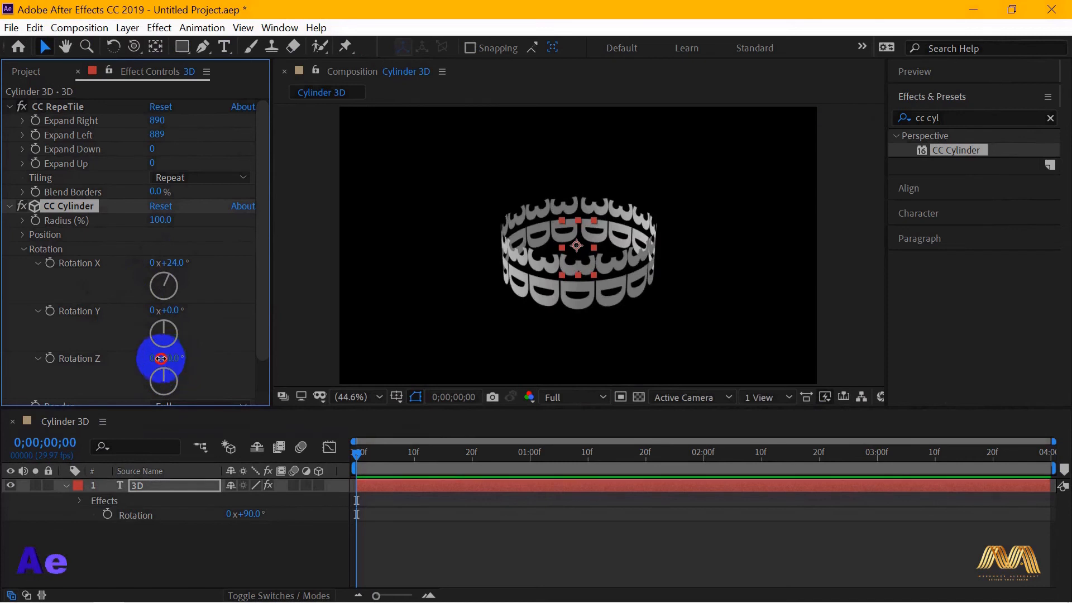
drag(164, 358, 106, 356)
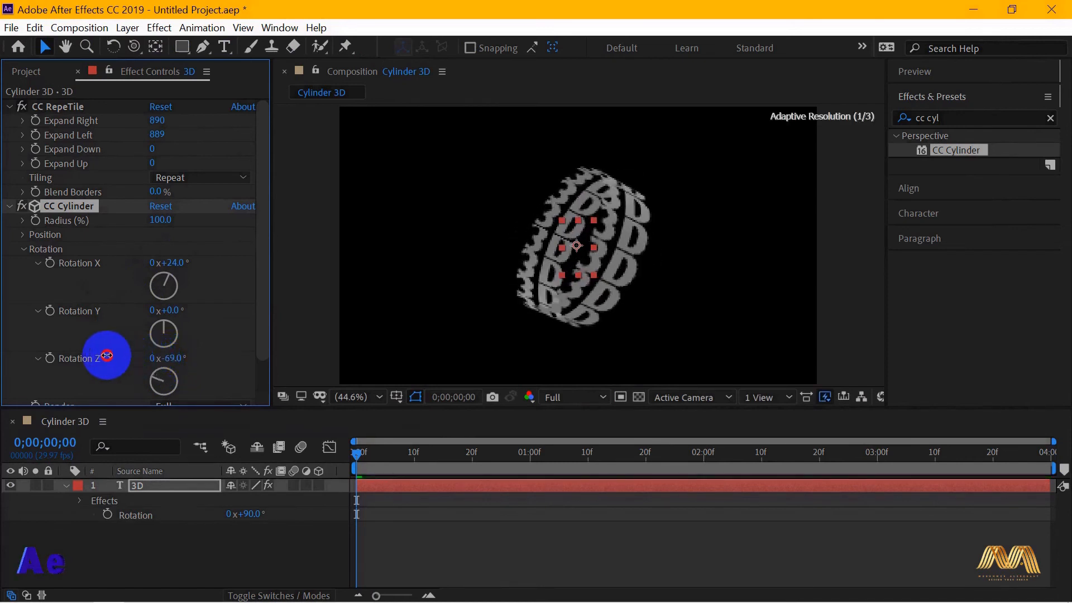
drag(109, 358, 94, 358)
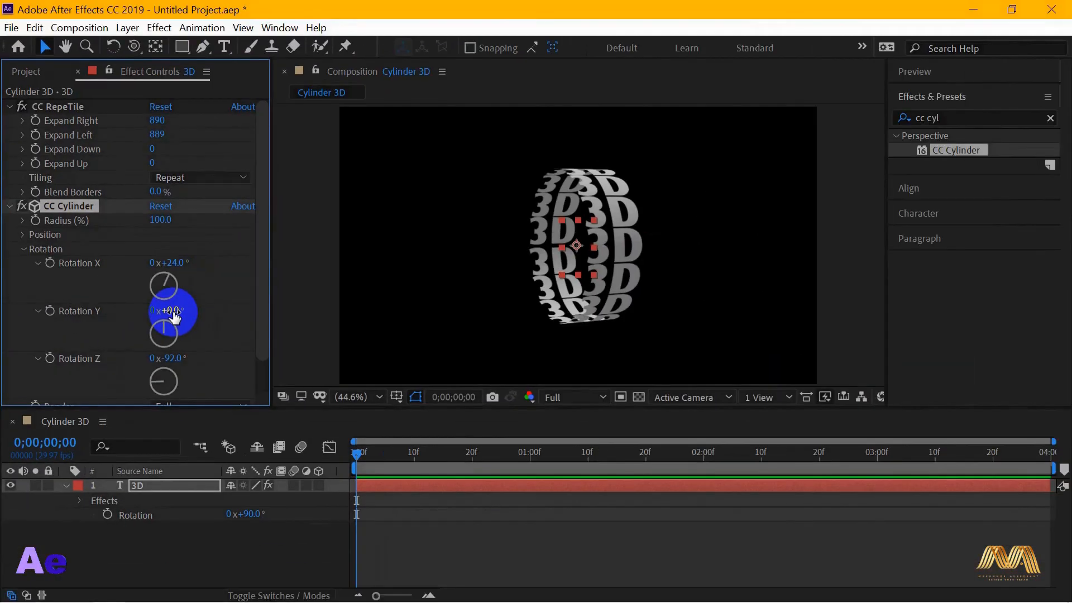
drag(172, 311, 272, 312)
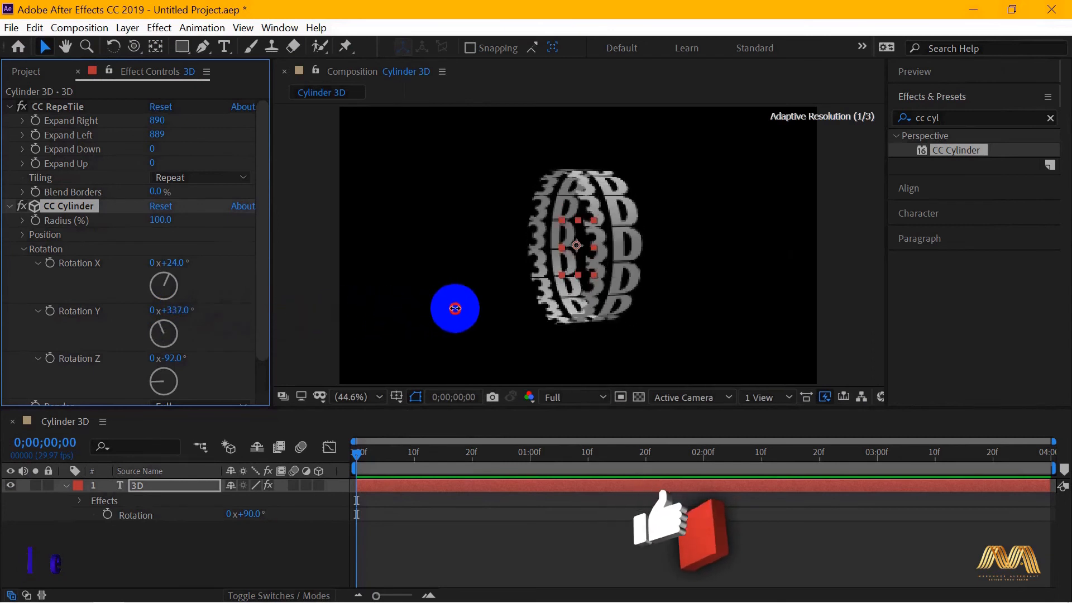
- Keyframe CC Cylinder Rotation Y from frame 0 to past one full turn near 4 seconds
click(365, 455)
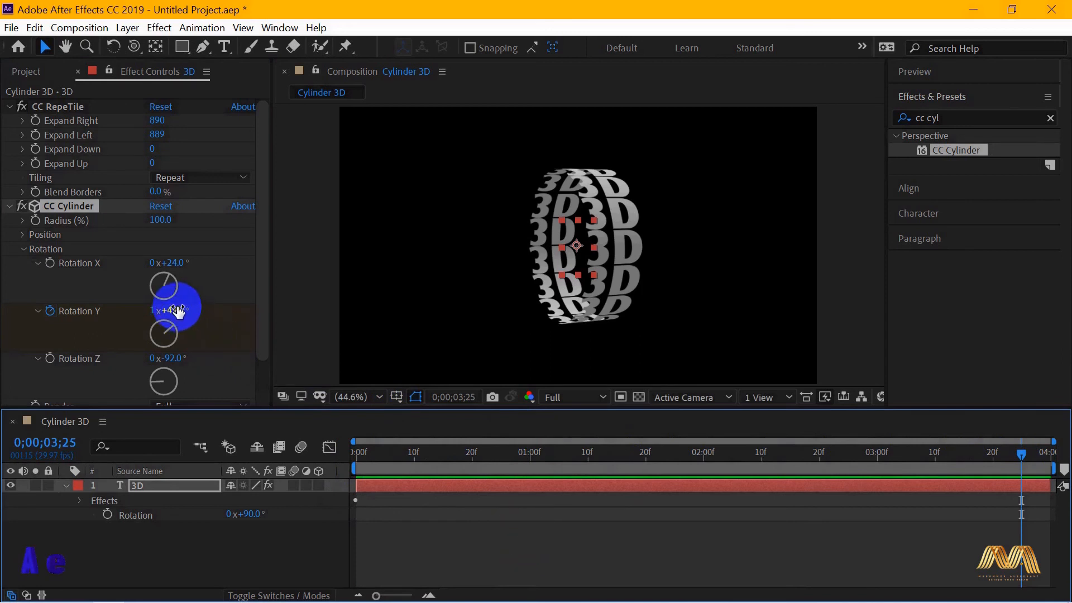
drag(176, 309, 234, 306)
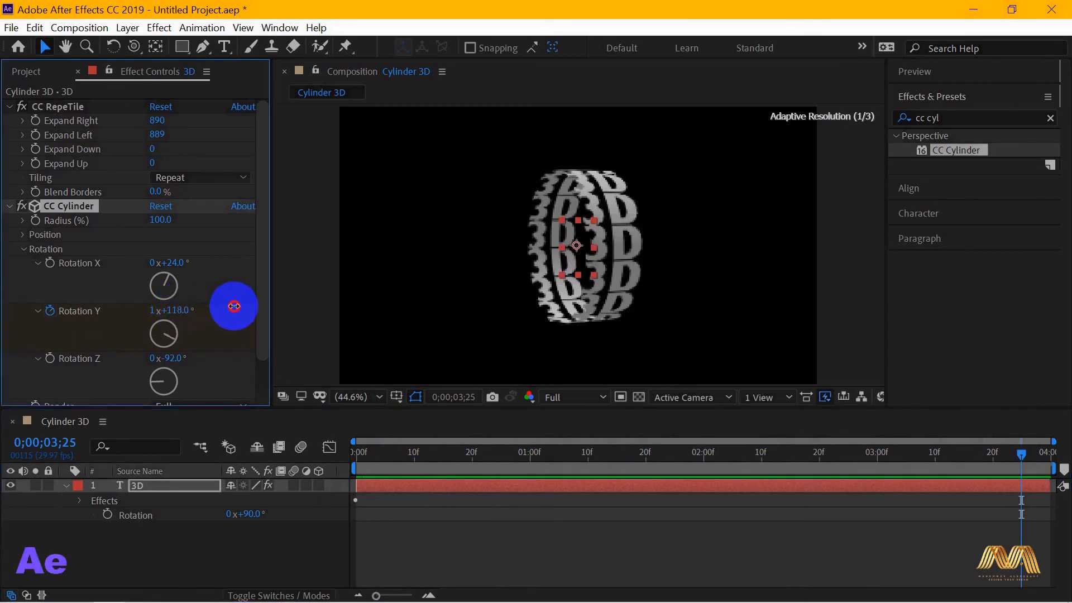
drag(233, 306, 288, 306)
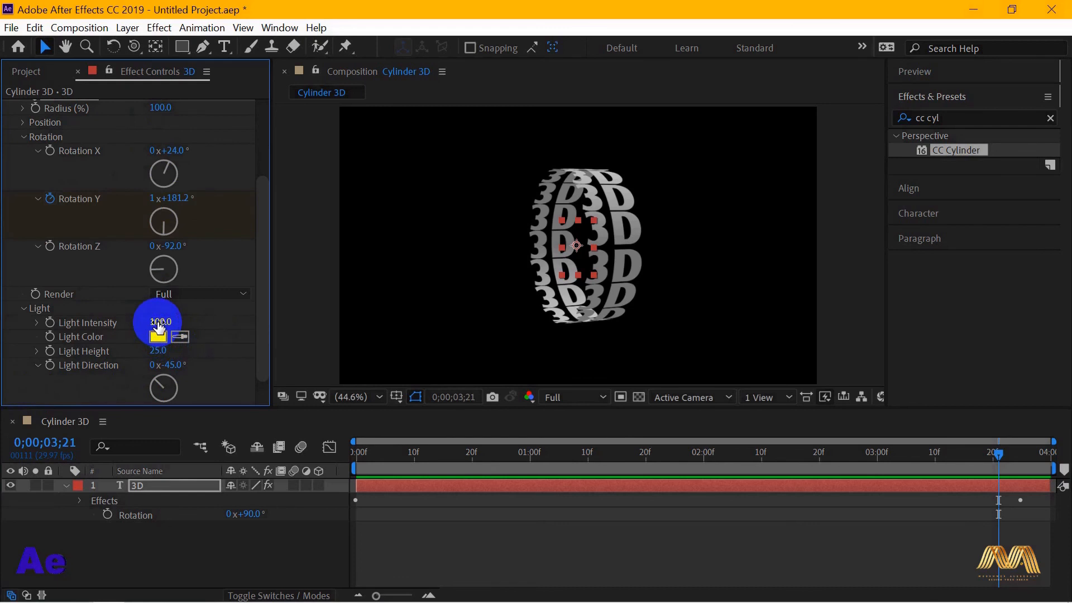
- Set the cylinder light to Intensity 142, Height 41 and Direction −74°
drag(159, 322, 172, 322)
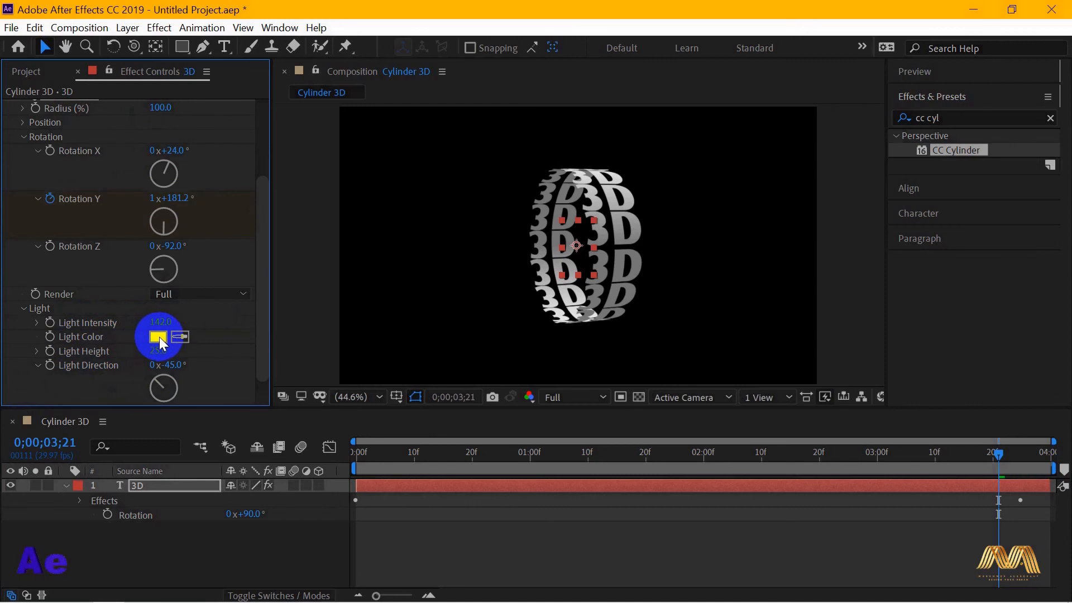
mouse_move(160, 346)
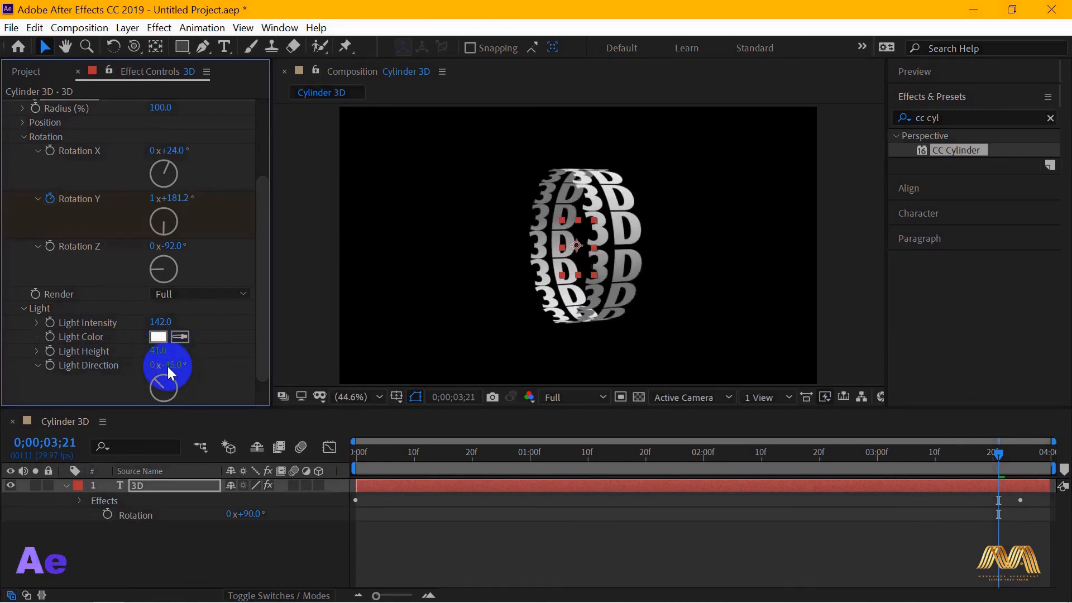
drag(168, 364, 184, 364)
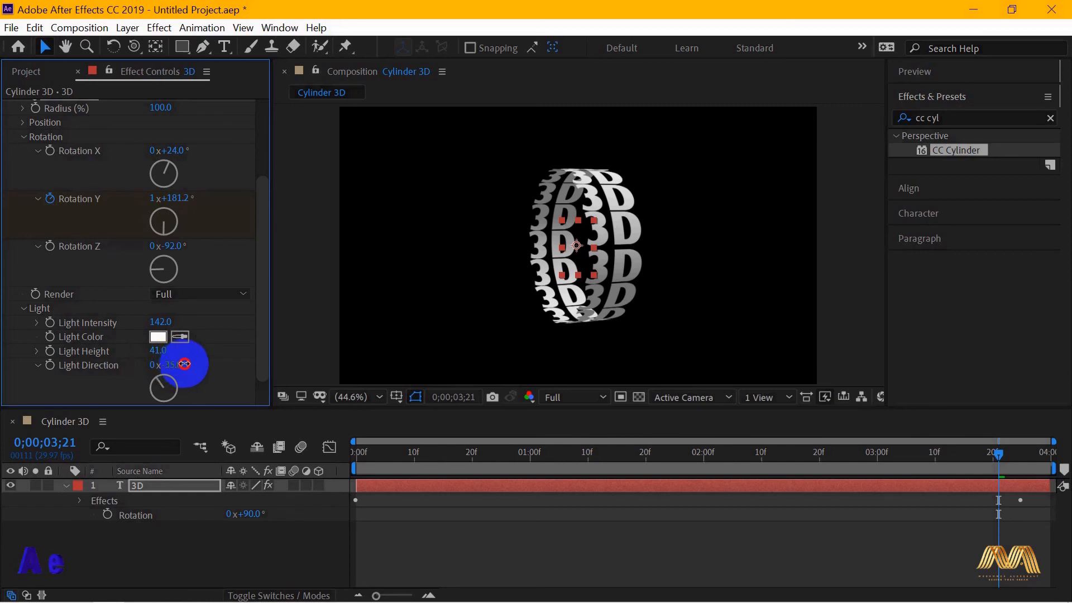
drag(184, 363, 126, 361)
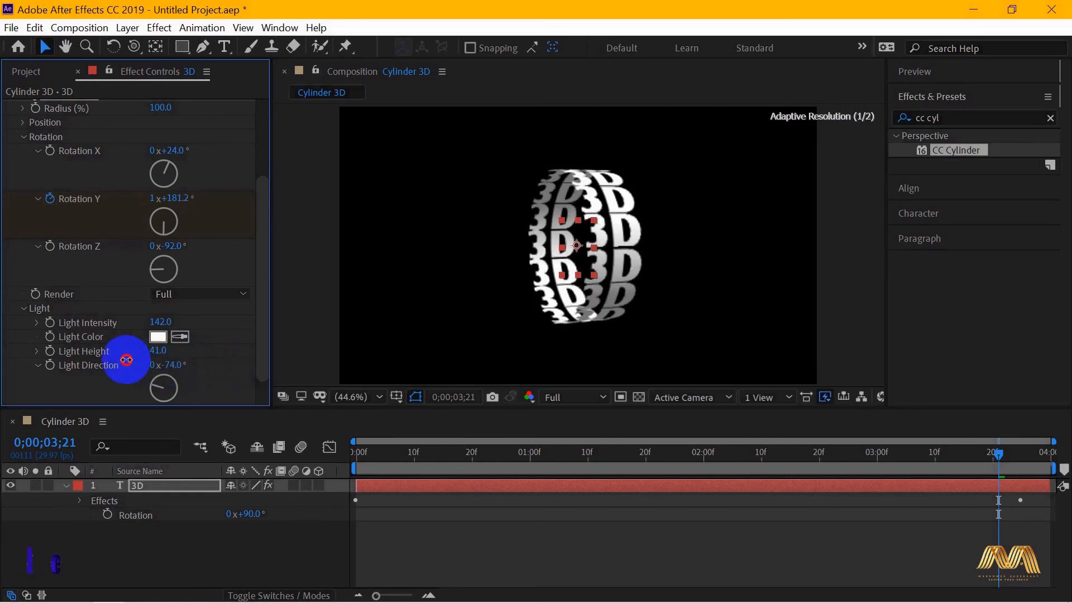
drag(126, 361, 183, 361)
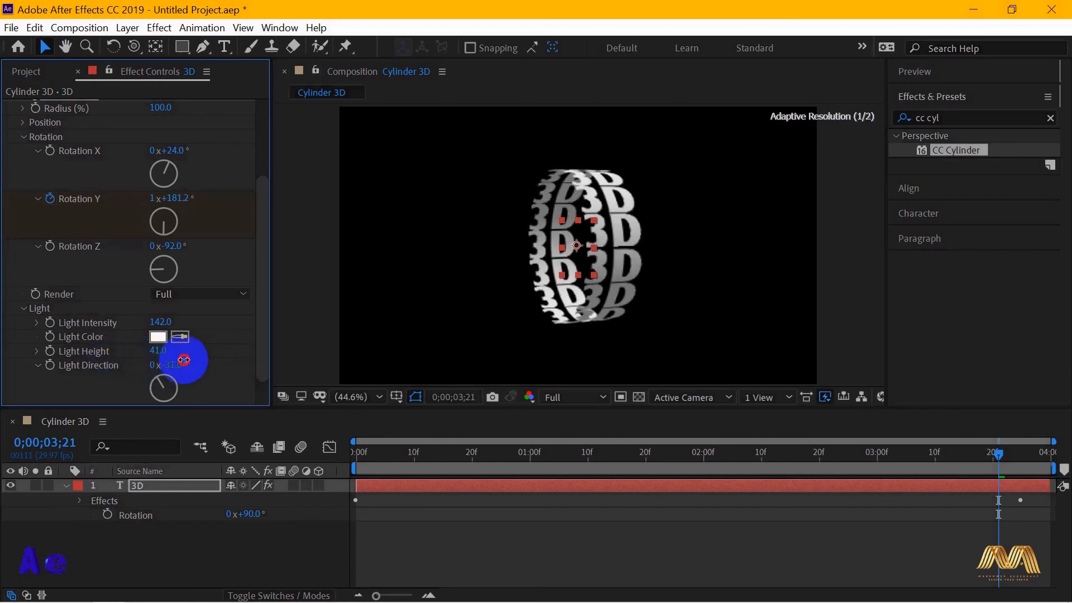